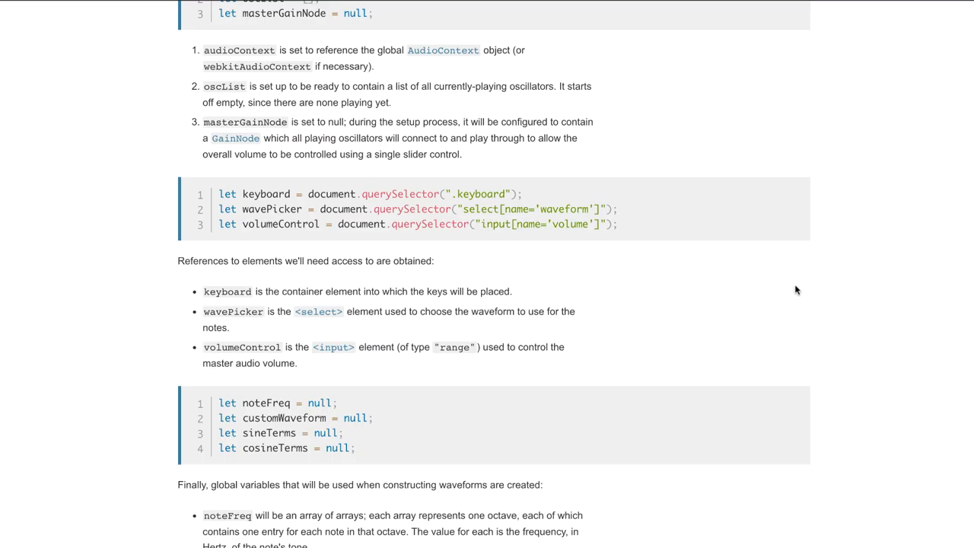
# Check the page that loads app.js, then return to the empty app.js.
pyautogui.scroll(-3)
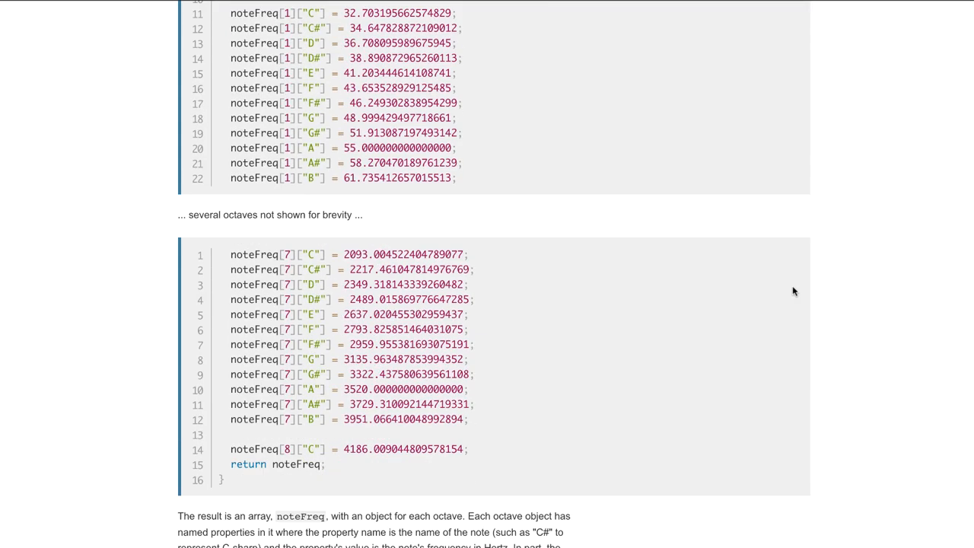
pyautogui.scroll(-3)
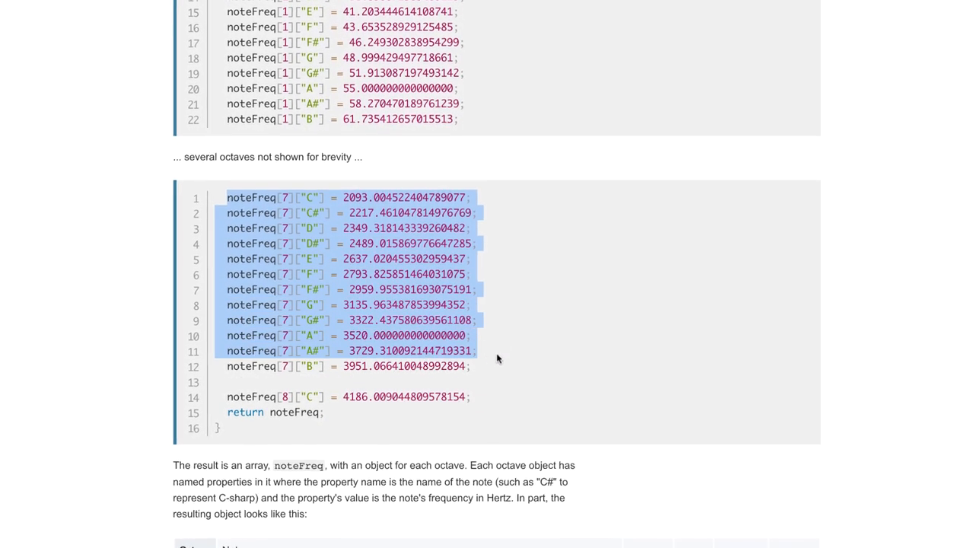
pyautogui.scroll(-3)
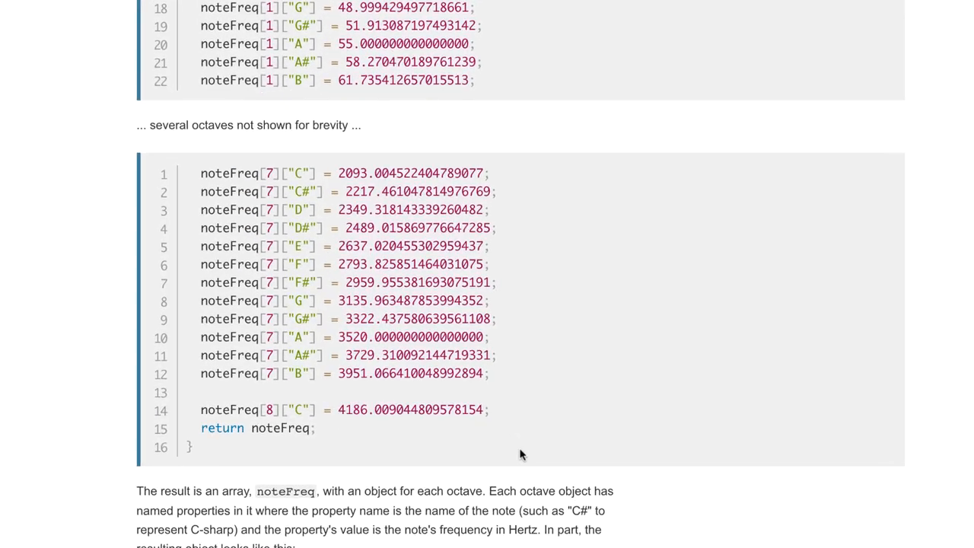
pyautogui.scroll(-3)
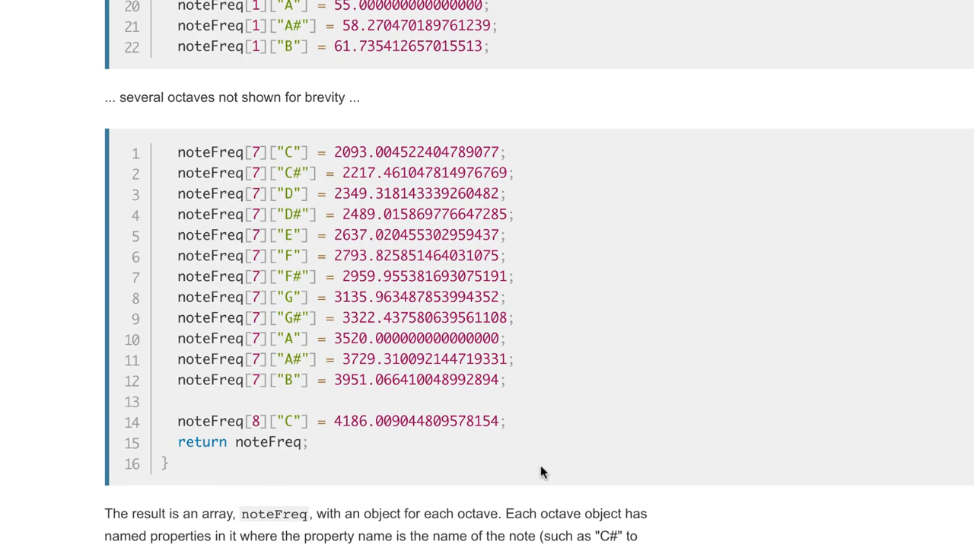
pyautogui.scroll(-3)
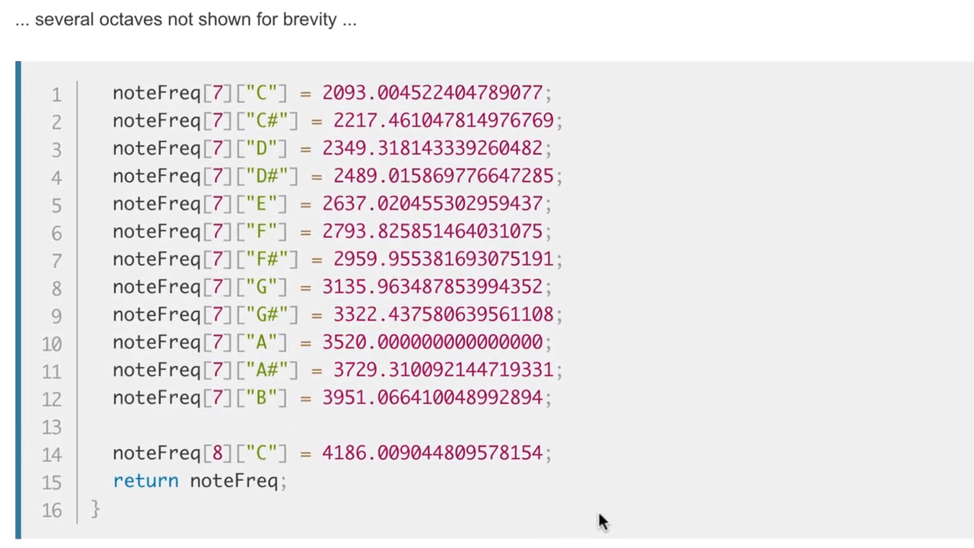
pyautogui.scroll(-3)
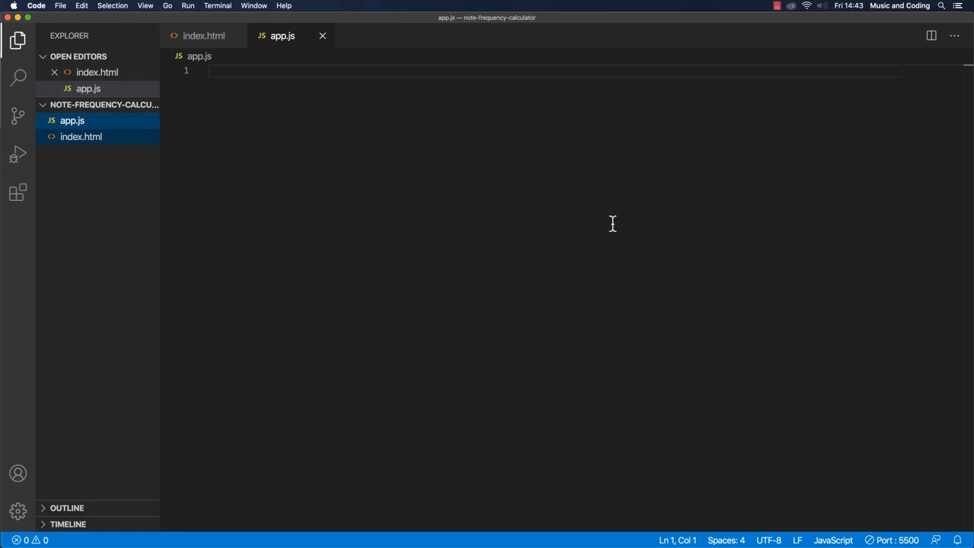
pyautogui.click(203, 36)
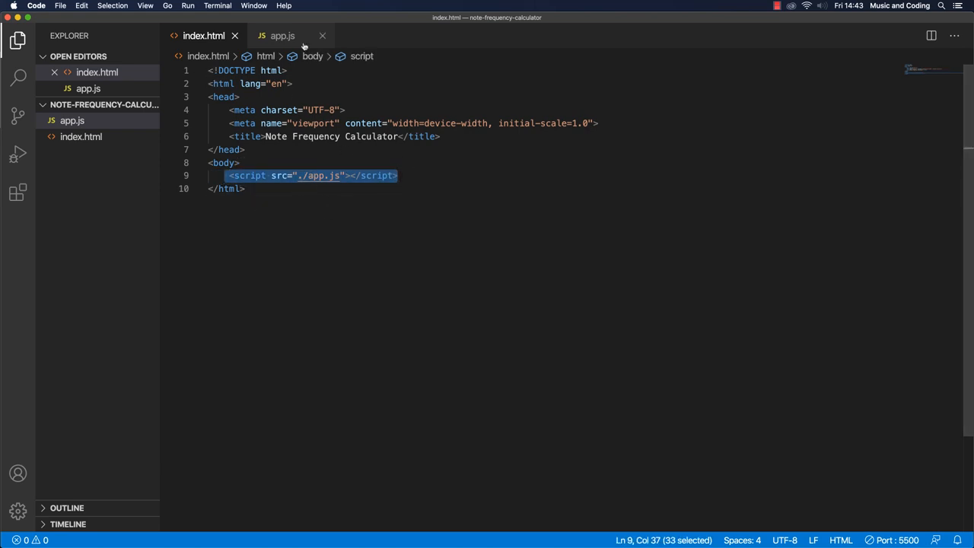
pyautogui.click(282, 35)
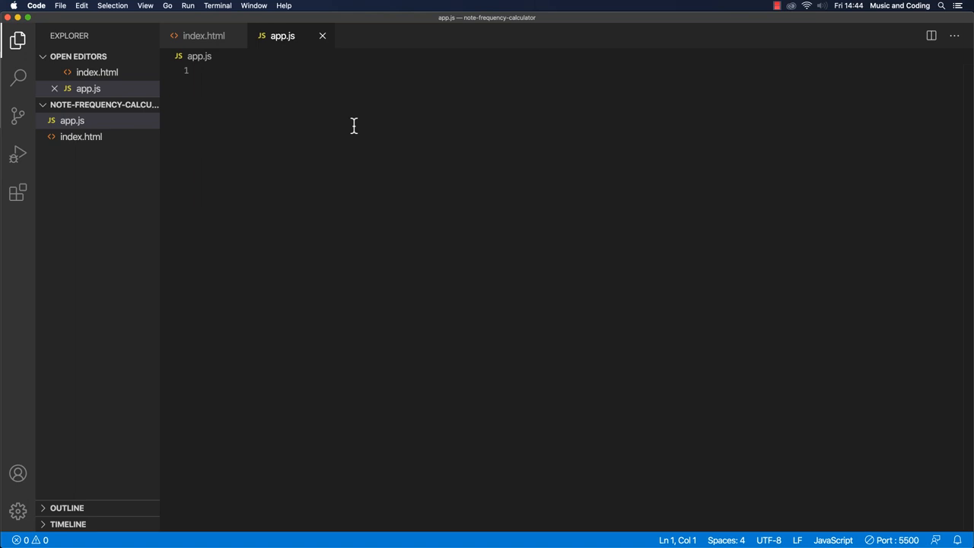
# Declare const referenceNoteFrequency = 440; with an A4 comment.
pyautogui.write('const')
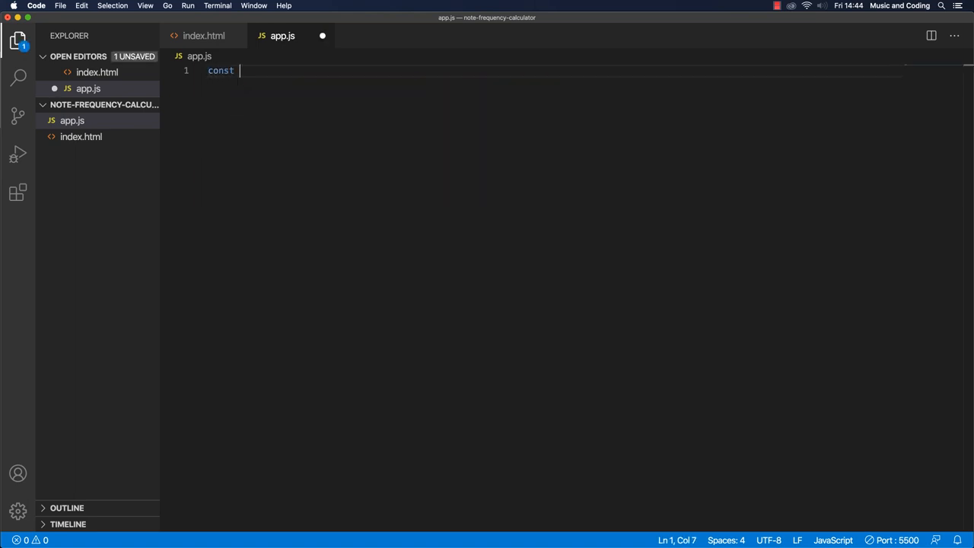
pyautogui.write('referenceN')
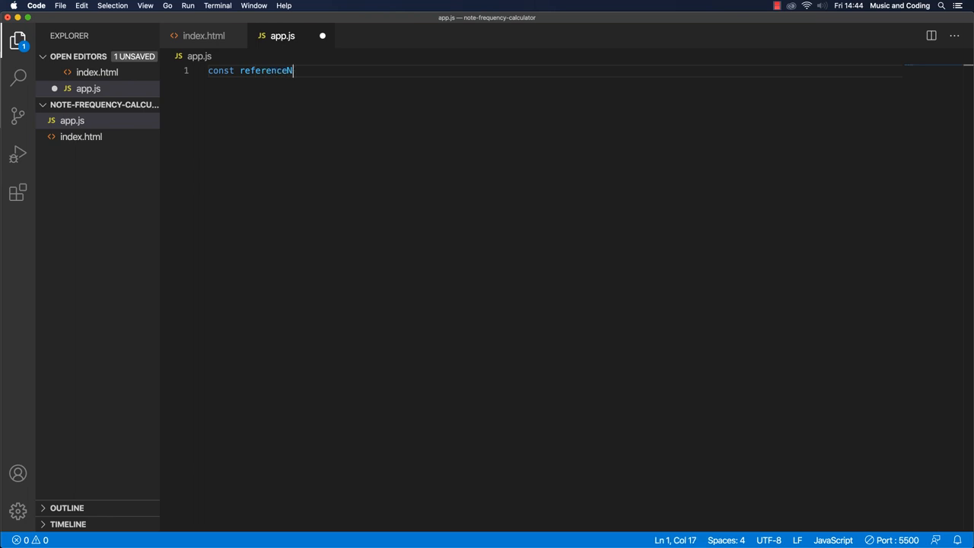
pyautogui.write('NoteFrequen')
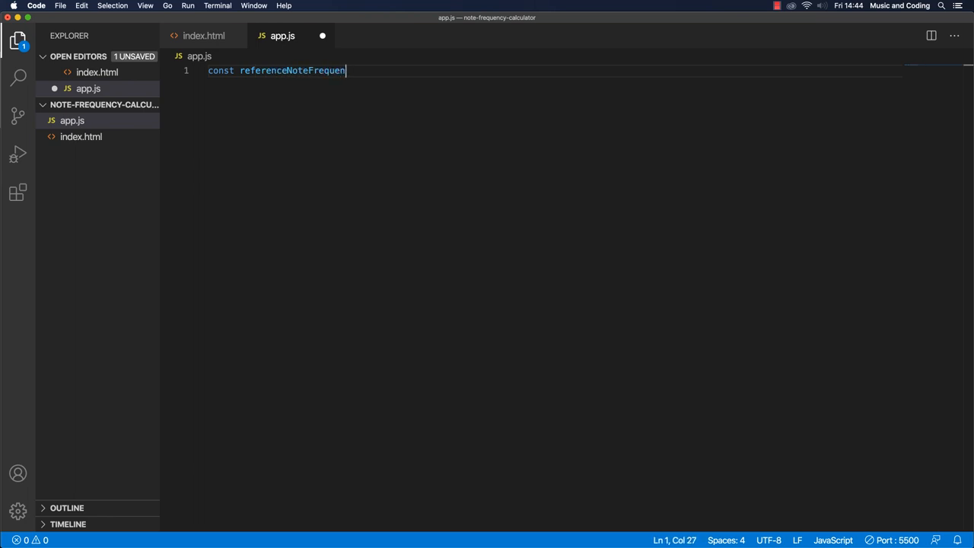
pyautogui.write('cy =')
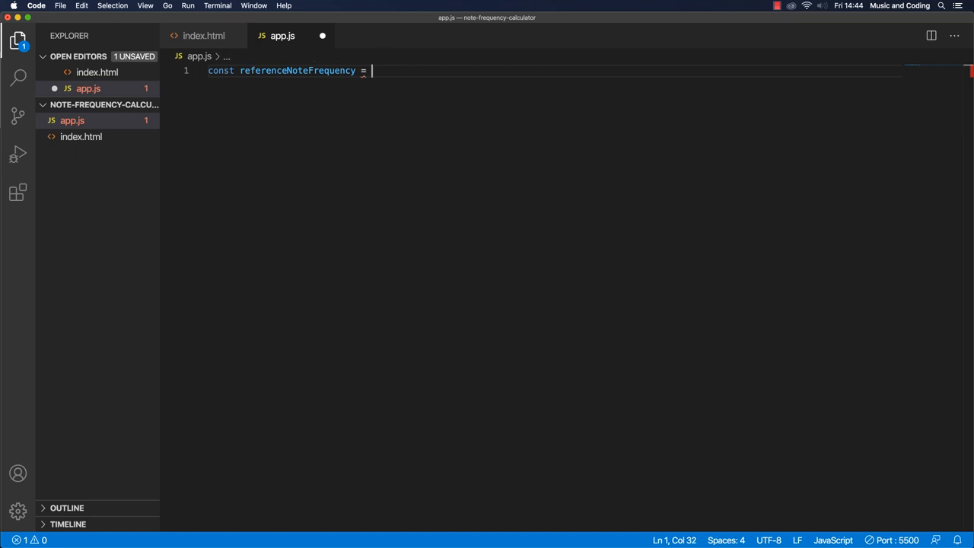
pyautogui.write('440')
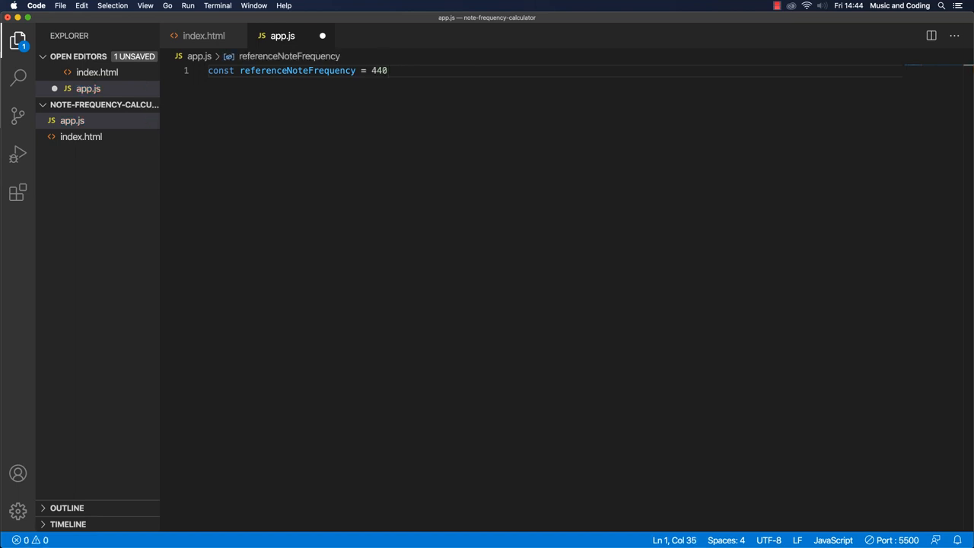
pyautogui.write('; //')
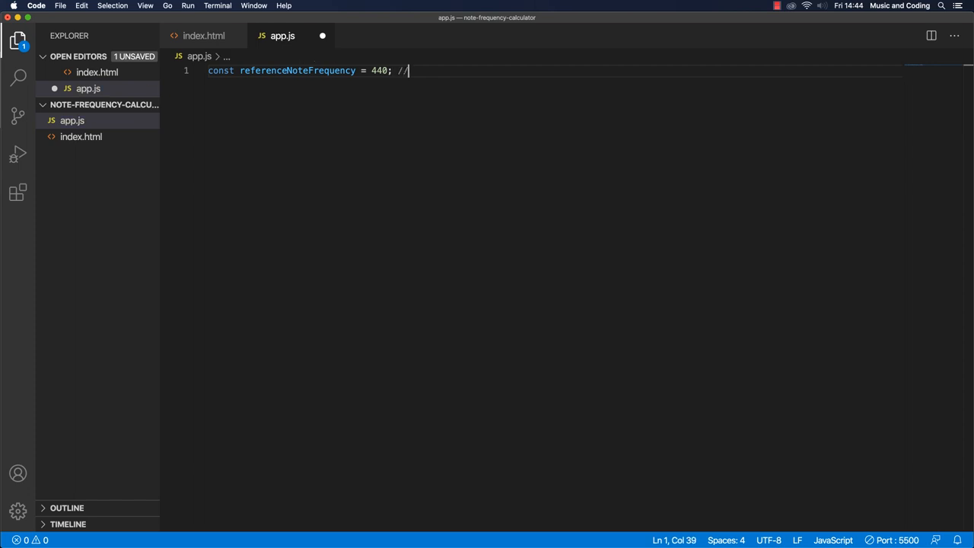
pyautogui.write('A4')
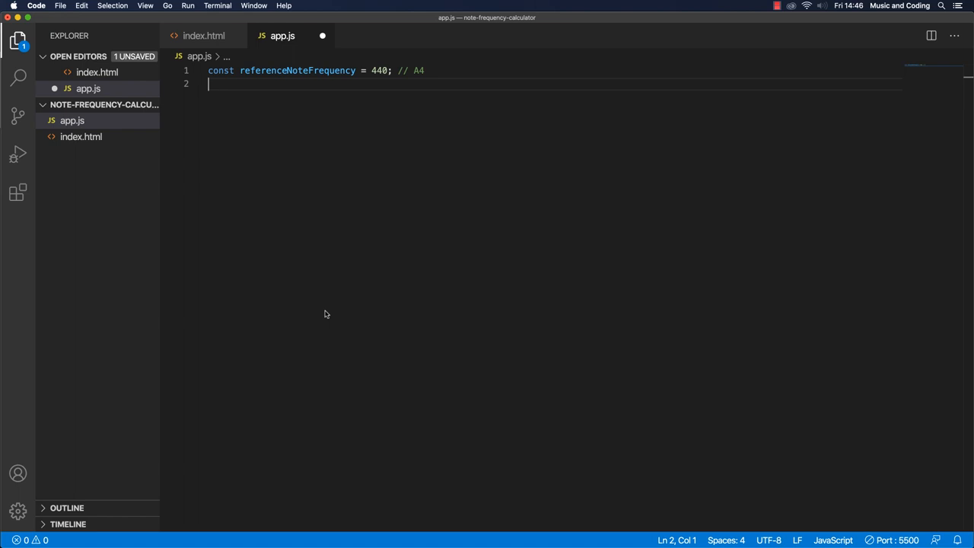
# Declare const A = Math.pow(2, 1/12) instead of the hard-coded 1.059463094359.
pyautogui.write('const')
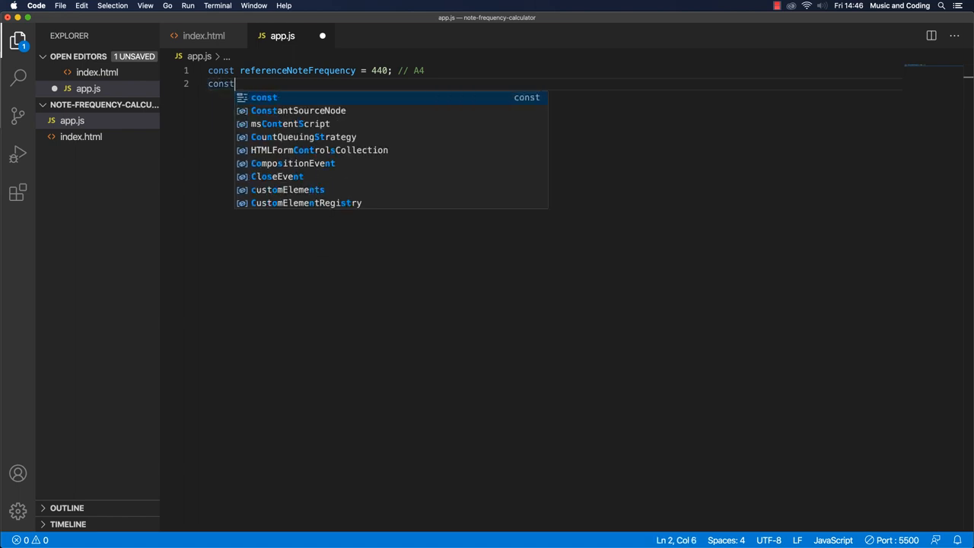
pyautogui.write('A =')
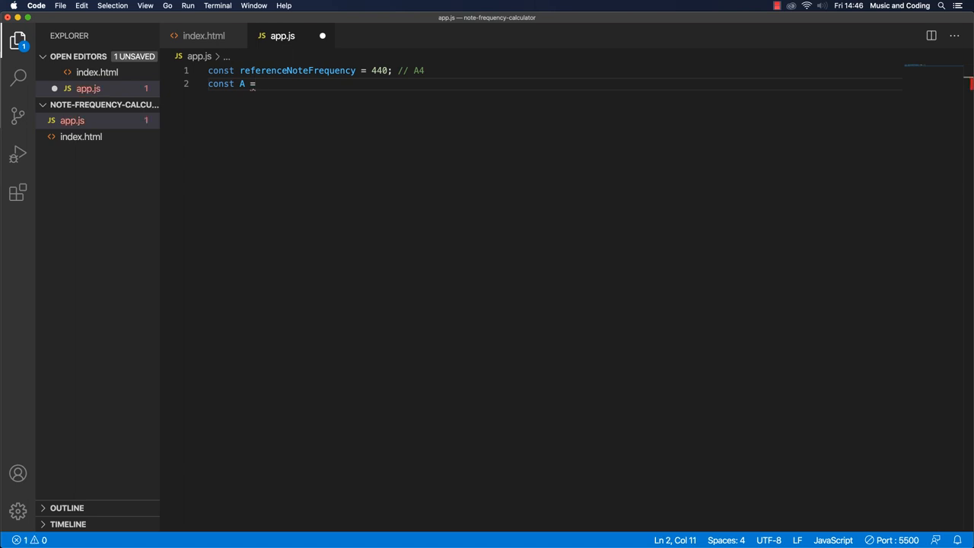
pyautogui.write('1.059463094359')
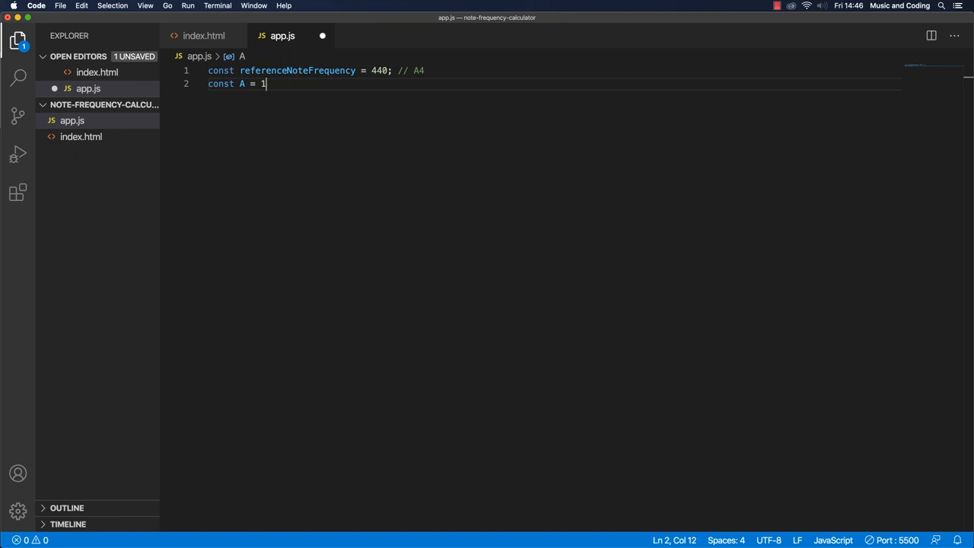
pyautogui.press('Backspace')
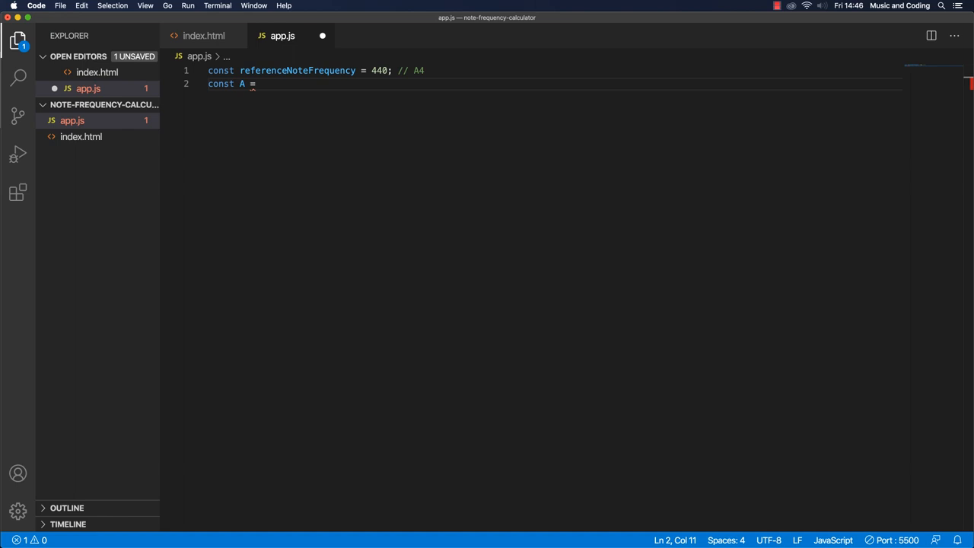
pyautogui.write('Ma')
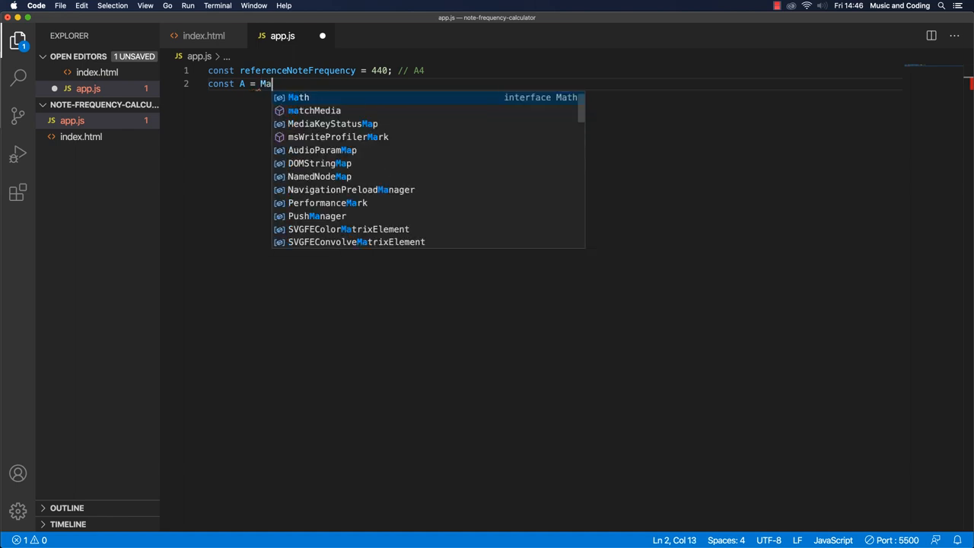
pyautogui.write('th.')
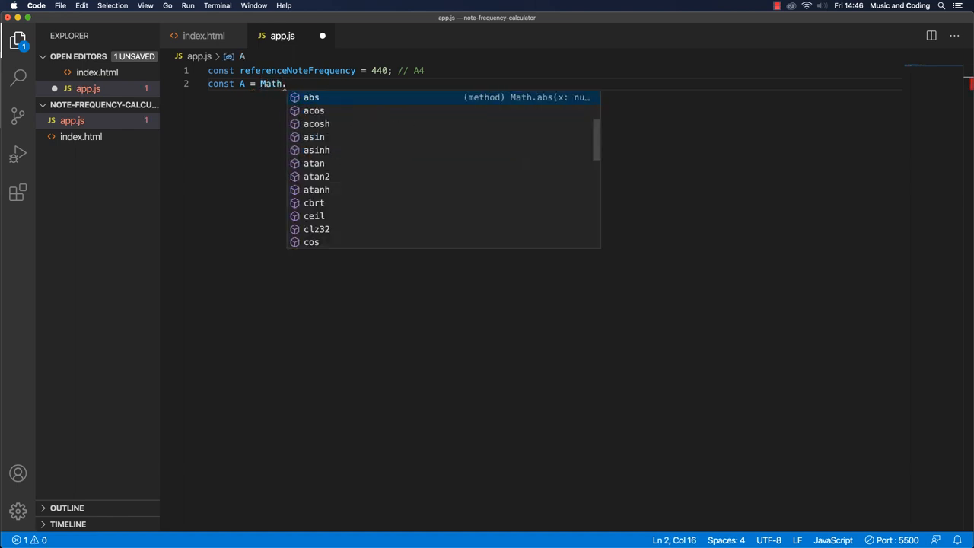
pyautogui.write('pow')
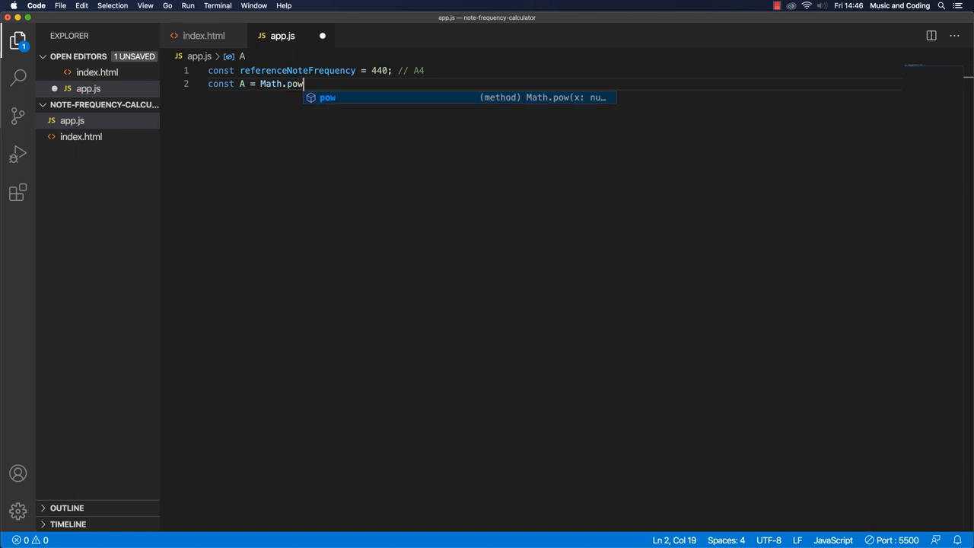
pyautogui.write('(')
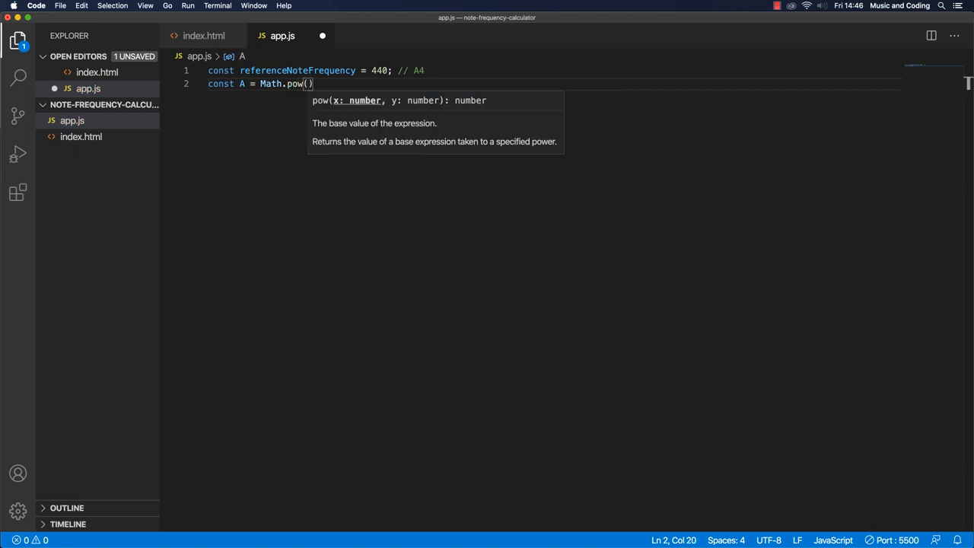
pyautogui.write('2,')
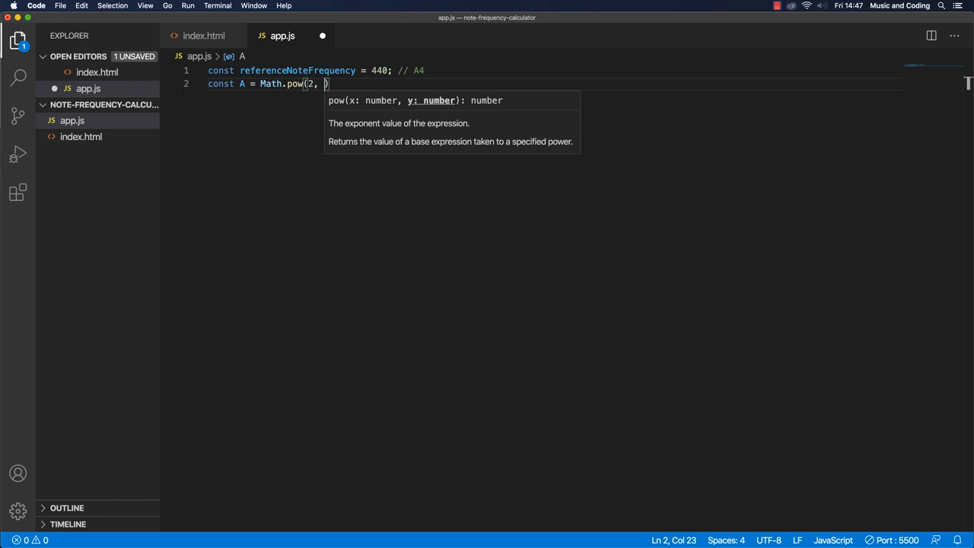
pyautogui.write('(1 /')
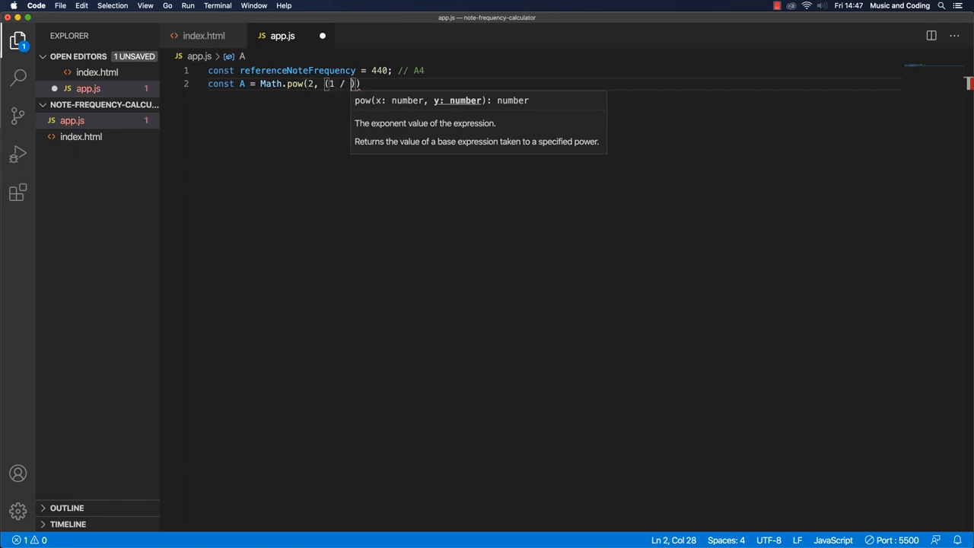
pyautogui.write('12)')
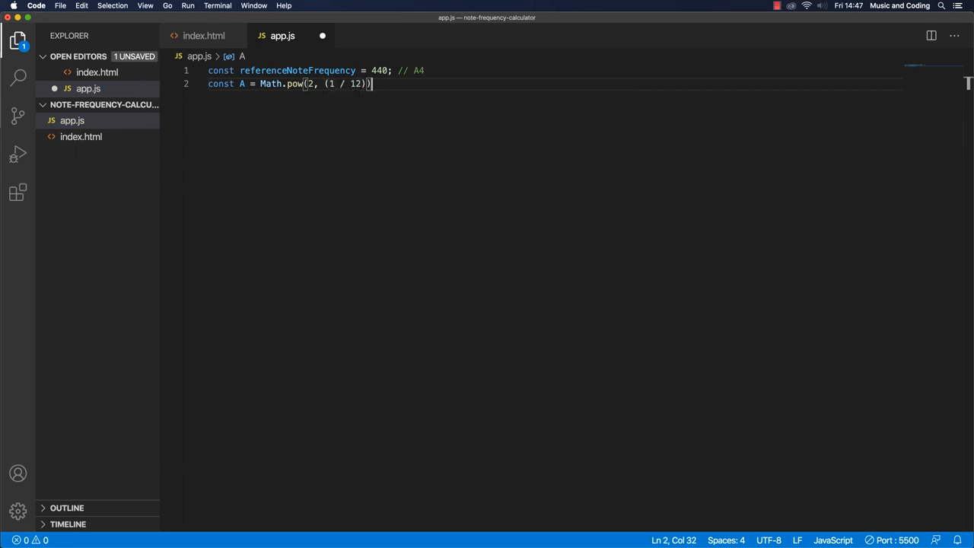
pyautogui.write(';')
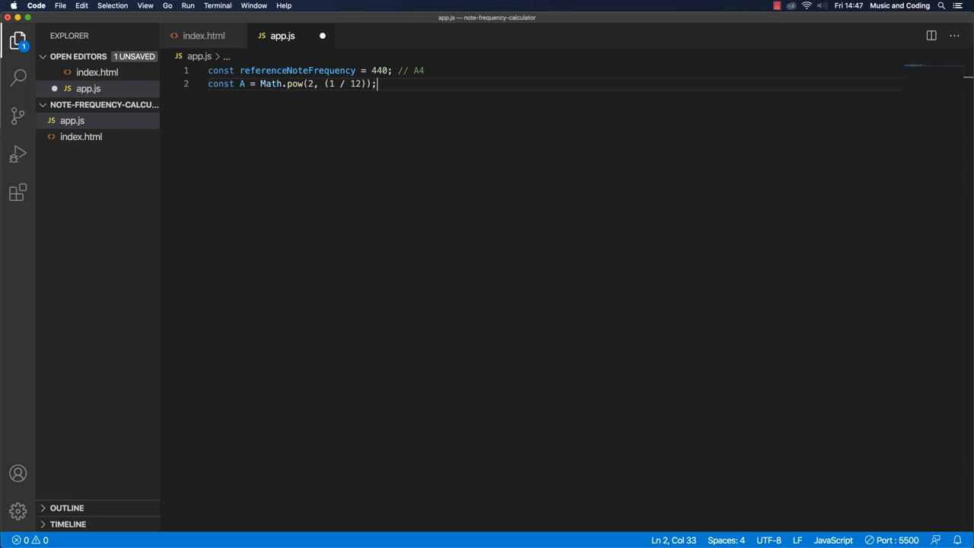
# Add console.log(A) on the next line of app.js.
pyautogui.write('1.059463094359')
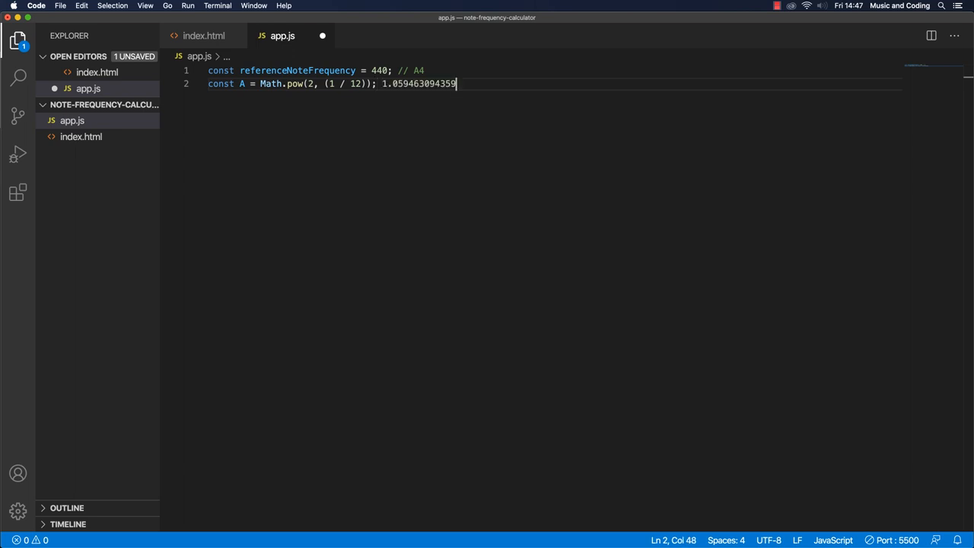
pyautogui.press('Backspace')
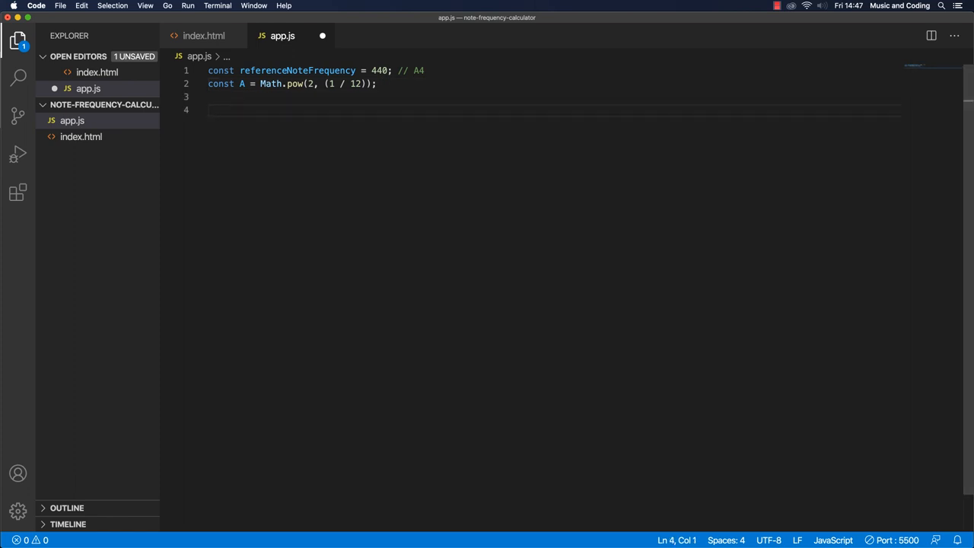
pyautogui.write('conso')
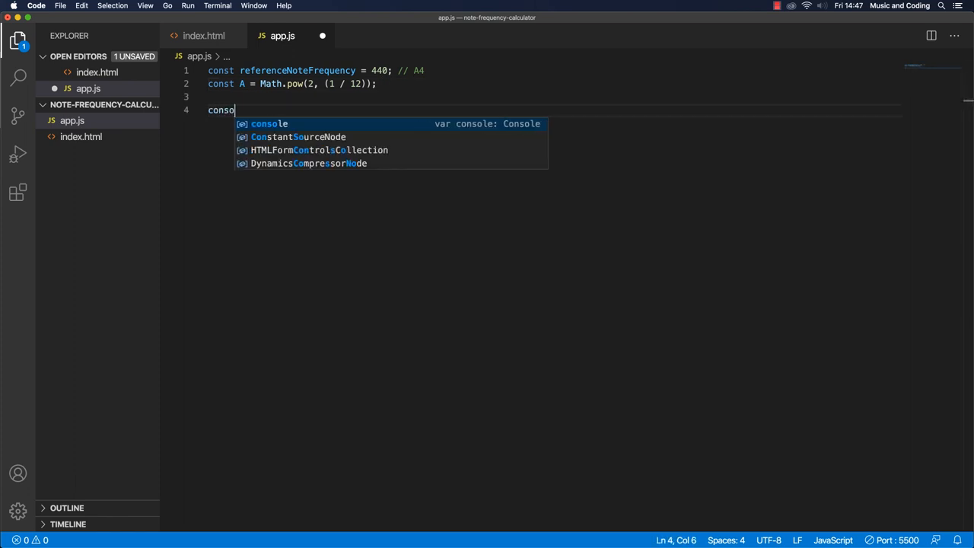
pyautogui.write('le.log(A')
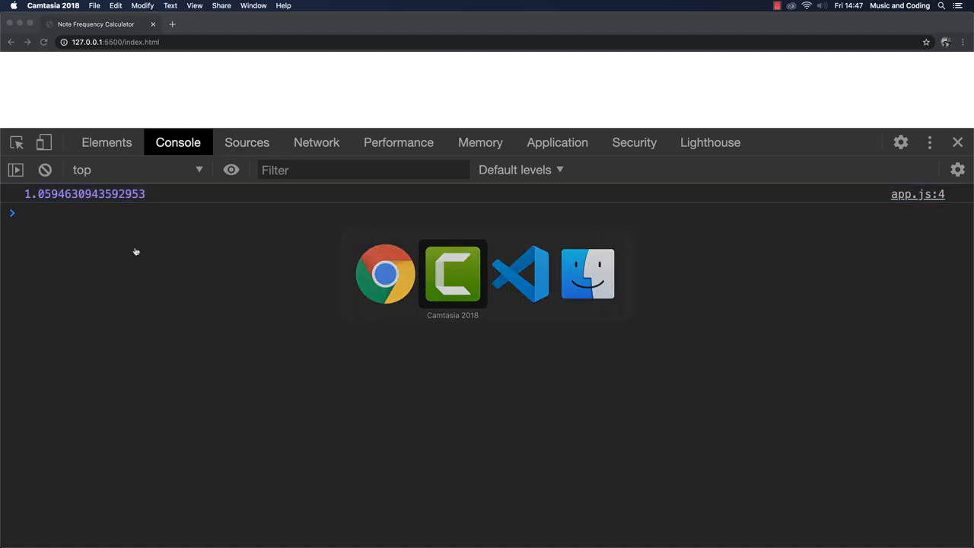
pyautogui.click(520, 274)
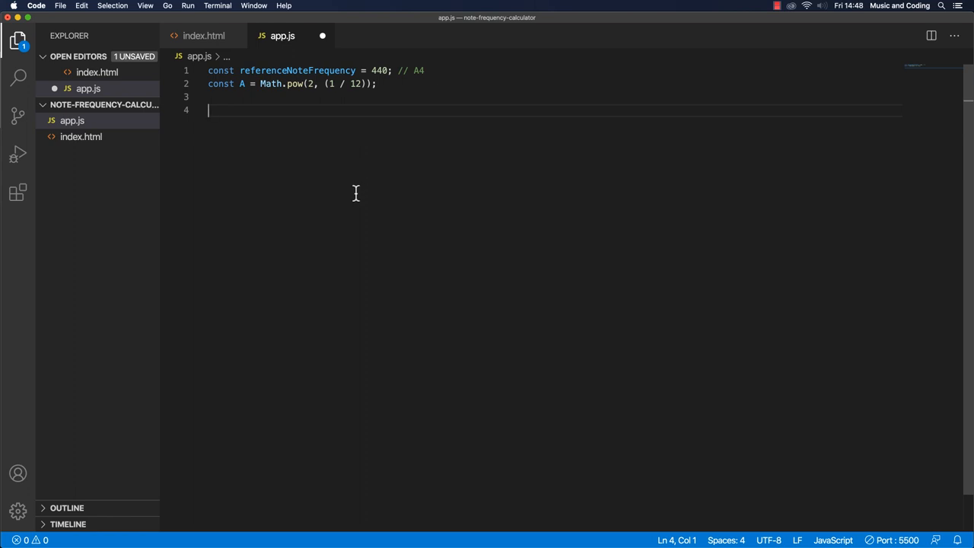
pyautogui.moveTo(356, 197)
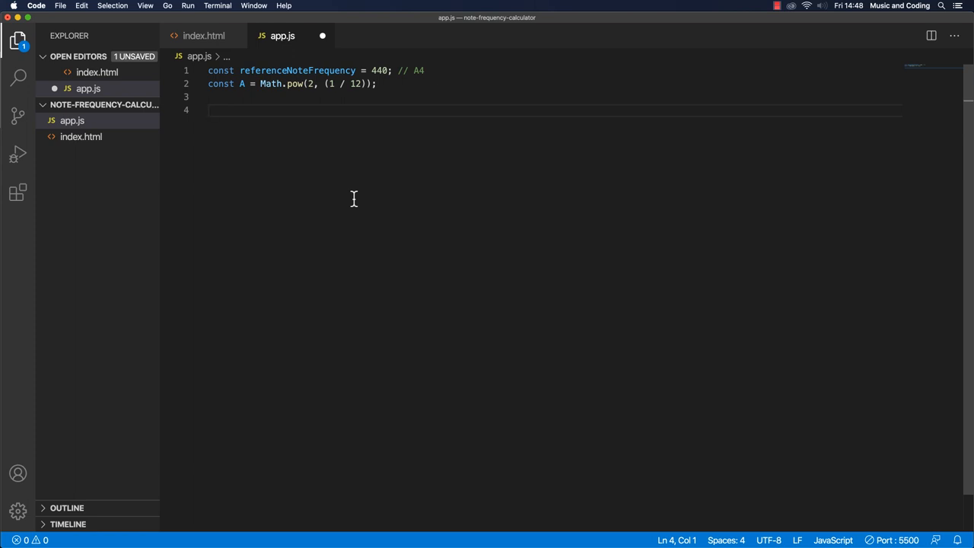
# Begin a function declaration on line 4 by typing 'fun'.
pyautogui.write('fun')
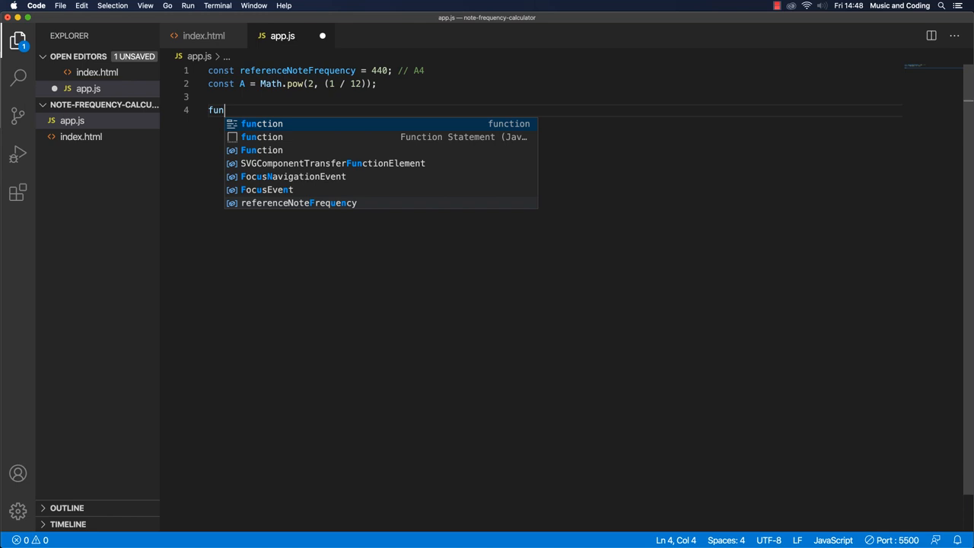
# Write function calcFreq(refFreq, steps) { to open an empty function body.
pyautogui.write('ction')
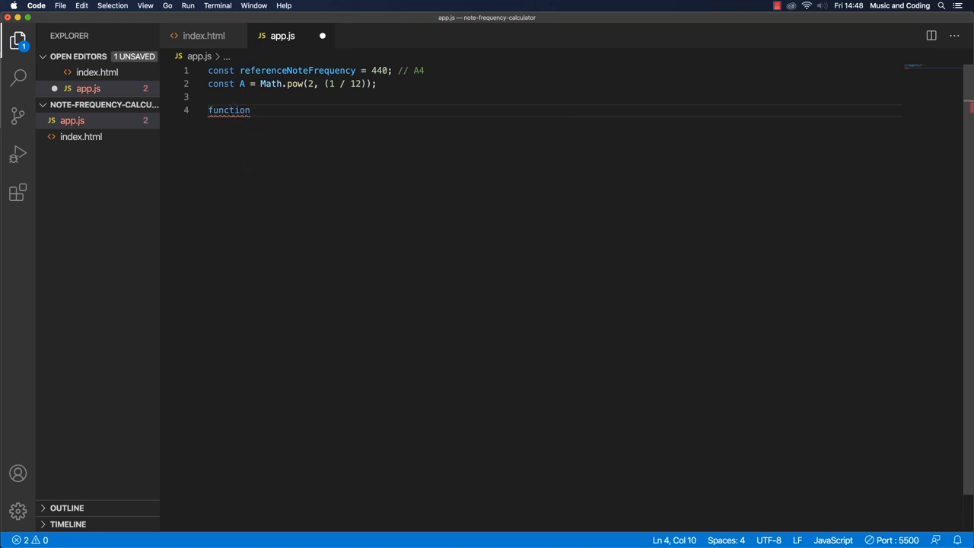
pyautogui.write('calc')
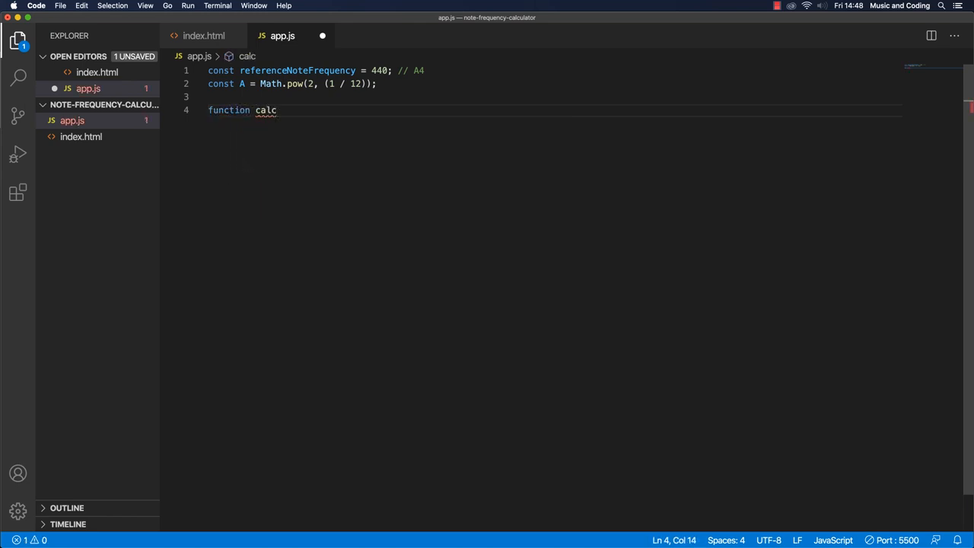
pyautogui.write('Freq')
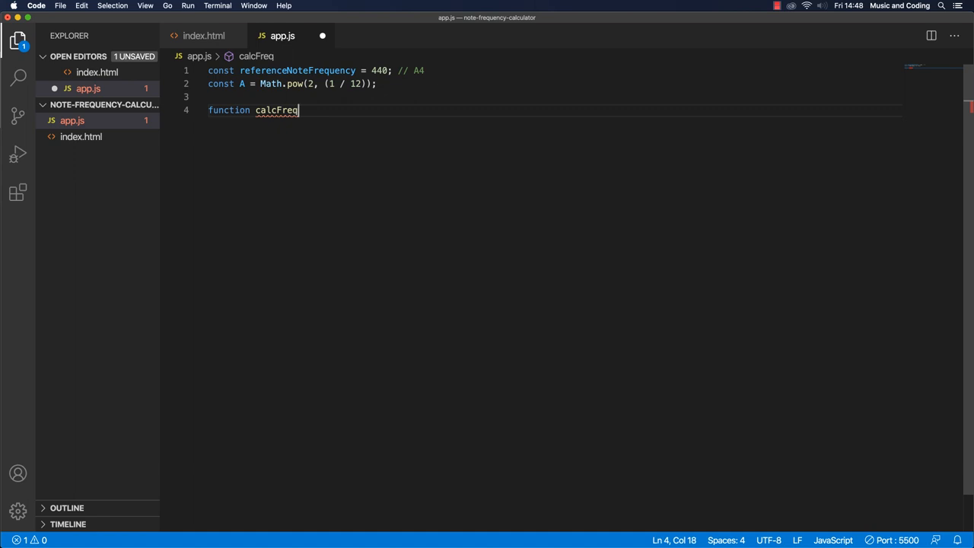
pyautogui.write('()')
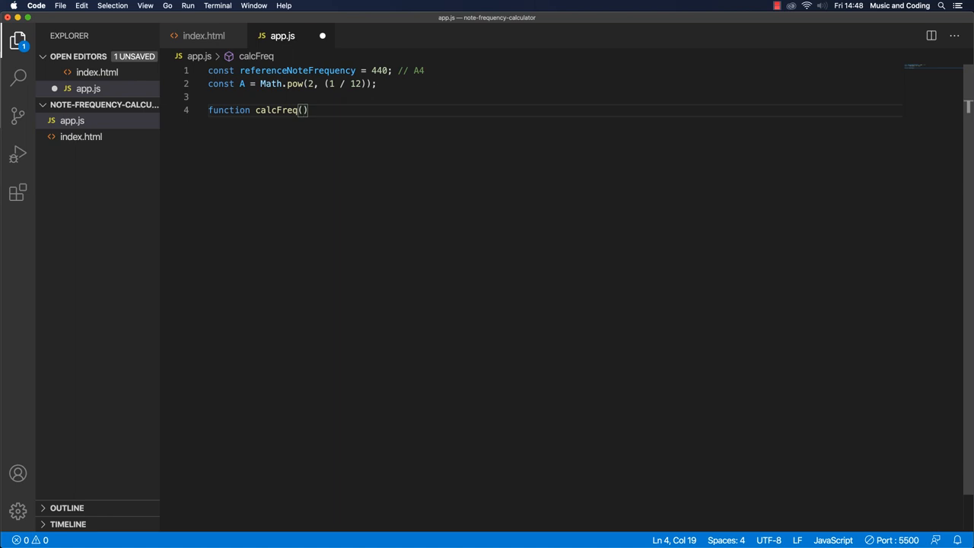
pyautogui.write('refFreq')
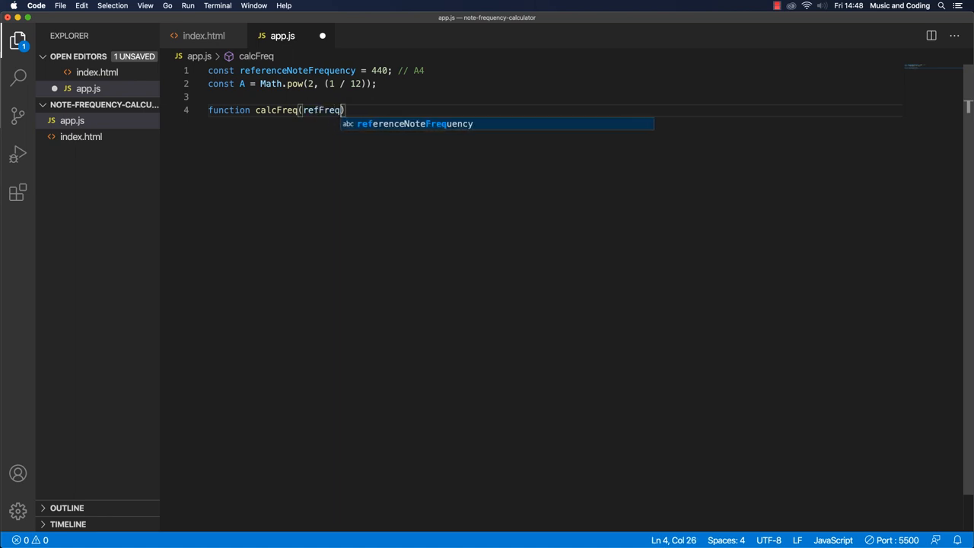
pyautogui.write(',')
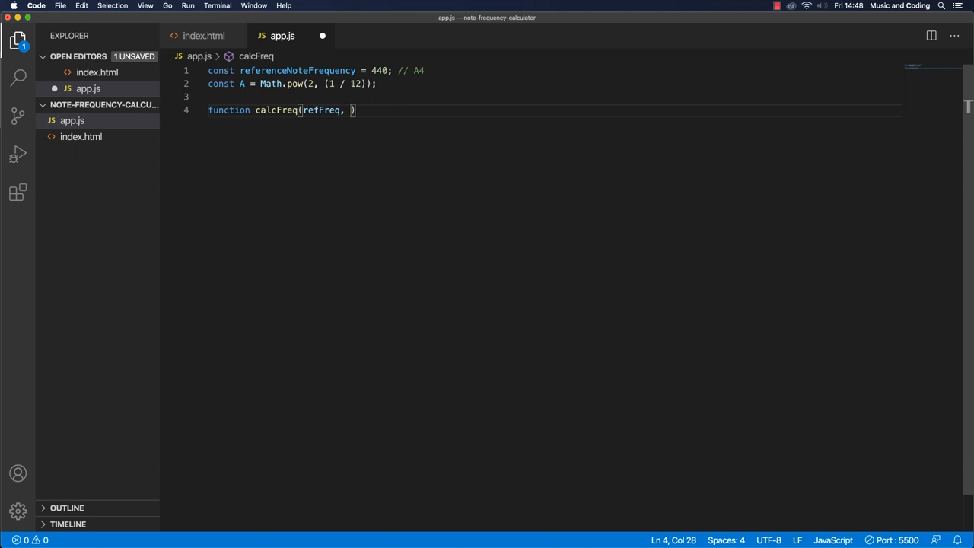
pyautogui.write('st')
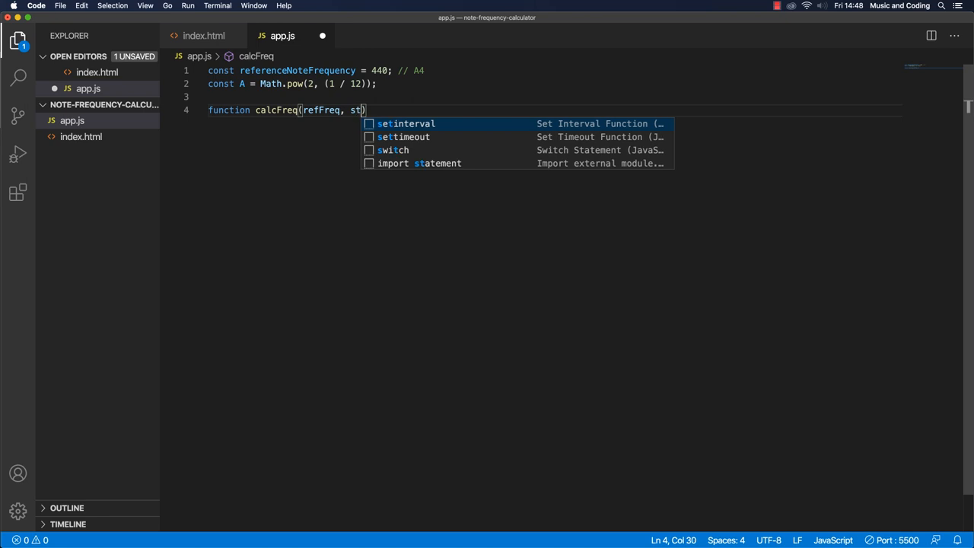
pyautogui.write('eps')
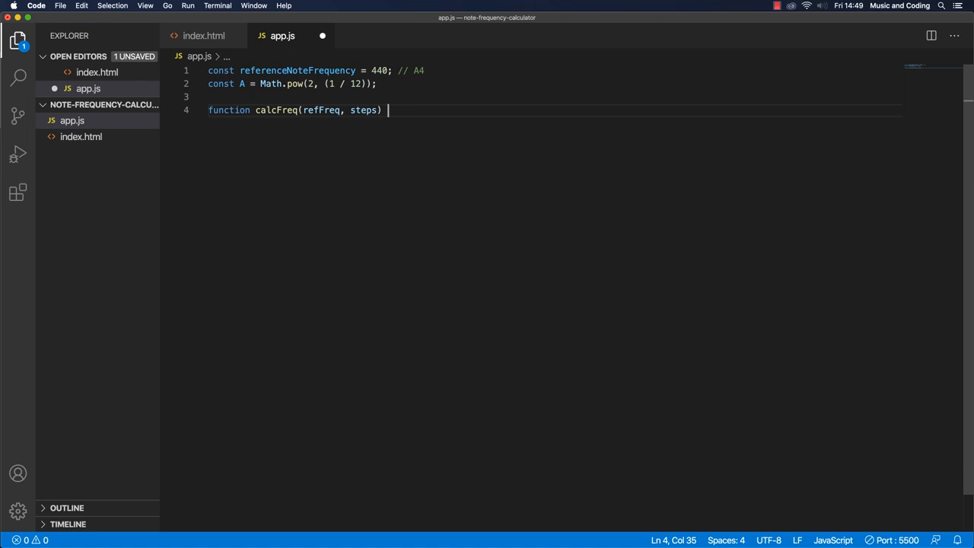
pyautogui.write('{')
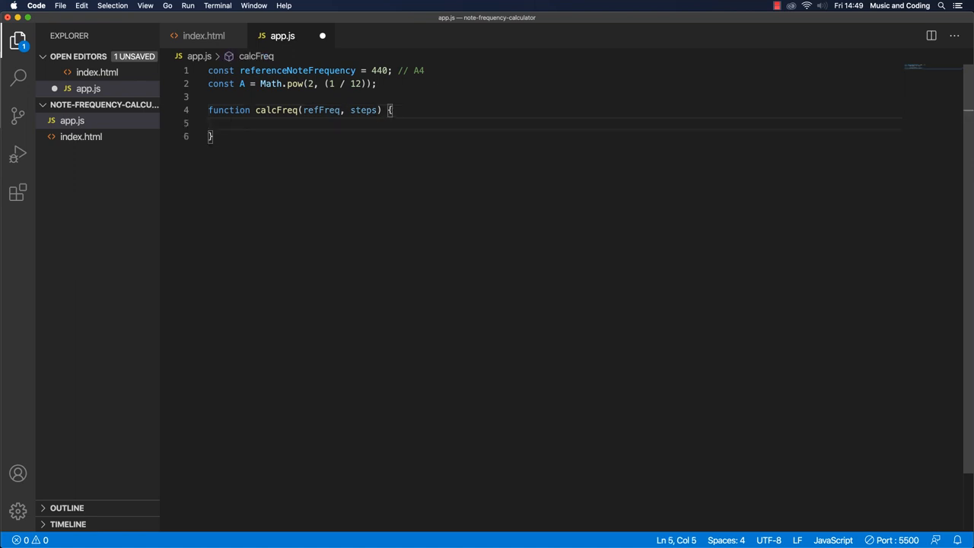
# Make calcFreq return refFreq * Math.pow(A, steps) and start a calcFreq call below.
pyautogui.write('return')
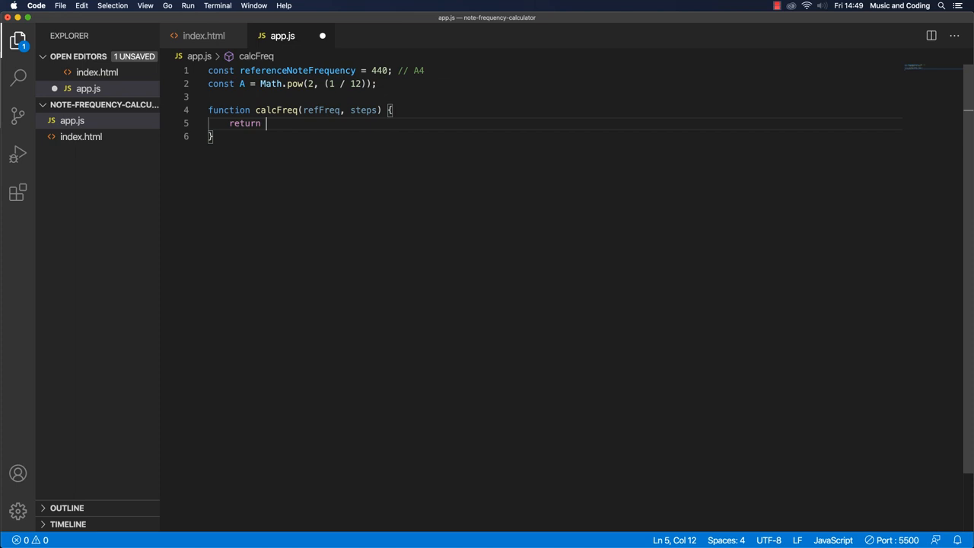
pyautogui.write('reff')
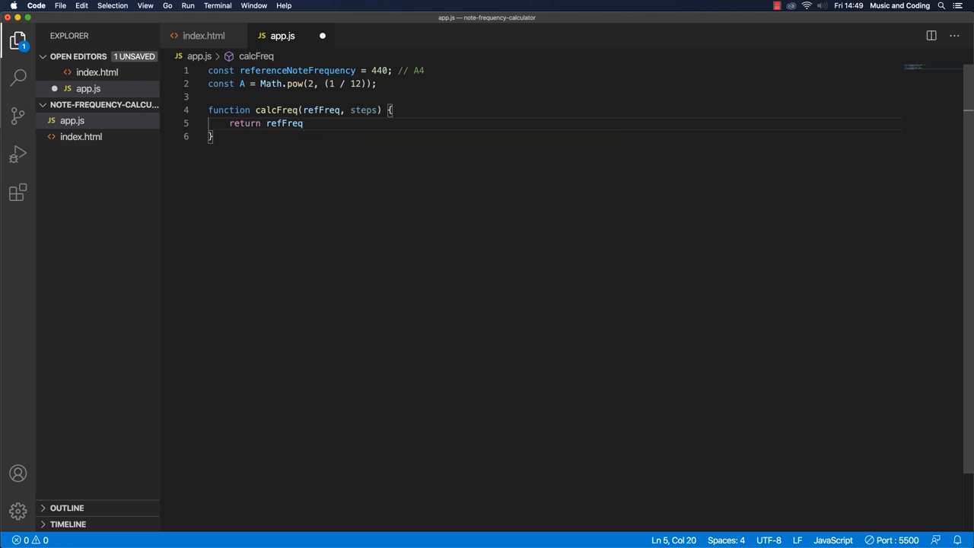
pyautogui.write('* Math.pow*')
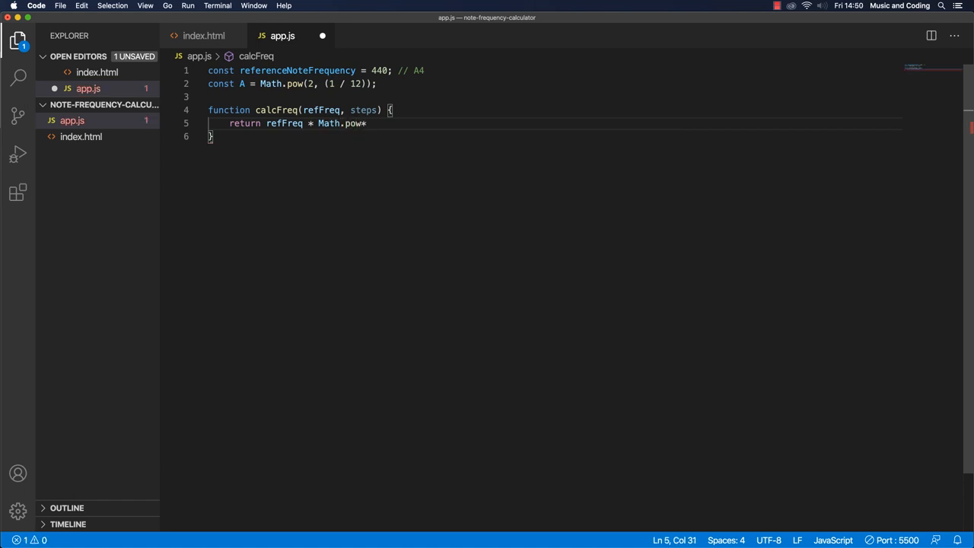
pyautogui.write('(')
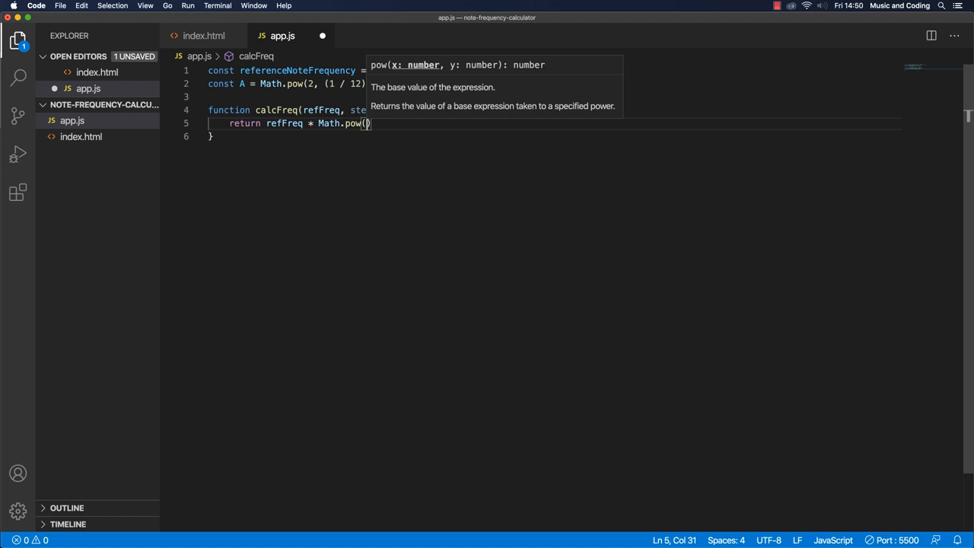
pyautogui.write('A')
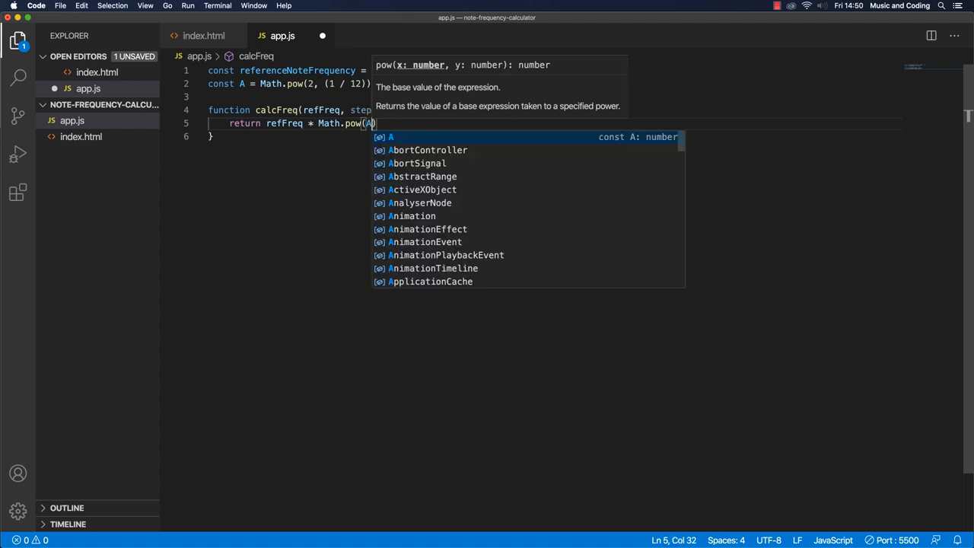
pyautogui.write(', steps')
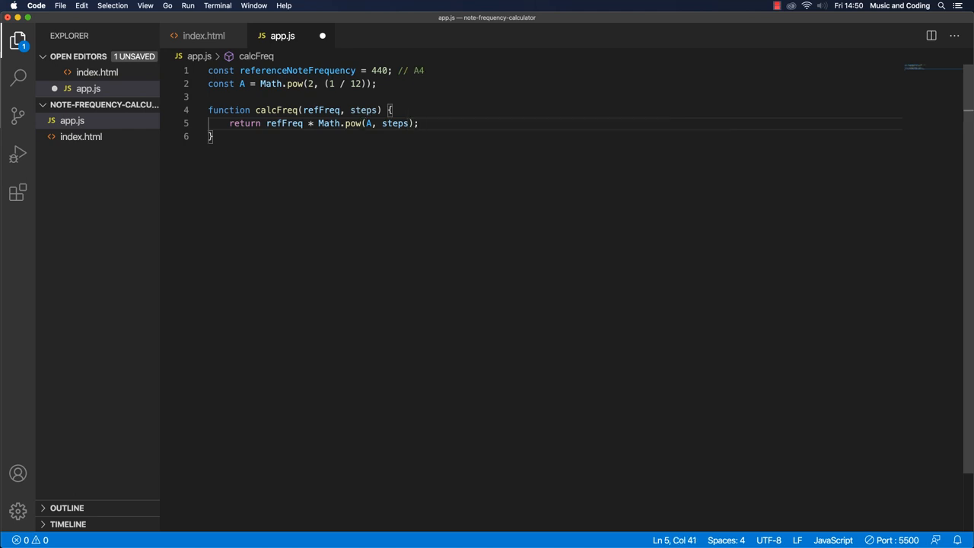
pyautogui.write('cal')
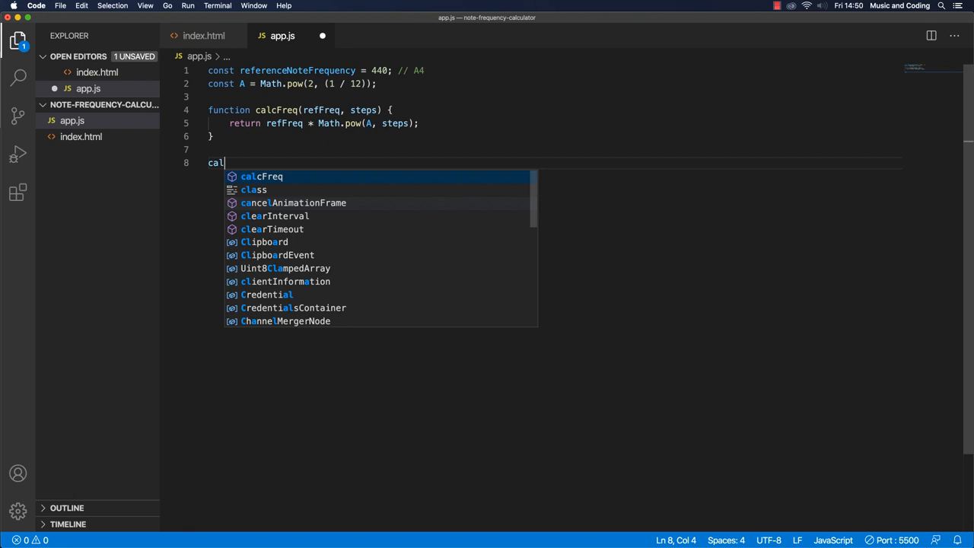
# Log calcFreq(referenceNoteFrequency, -1) on line 8 and save app.js.
pyautogui.write('cFreq(')
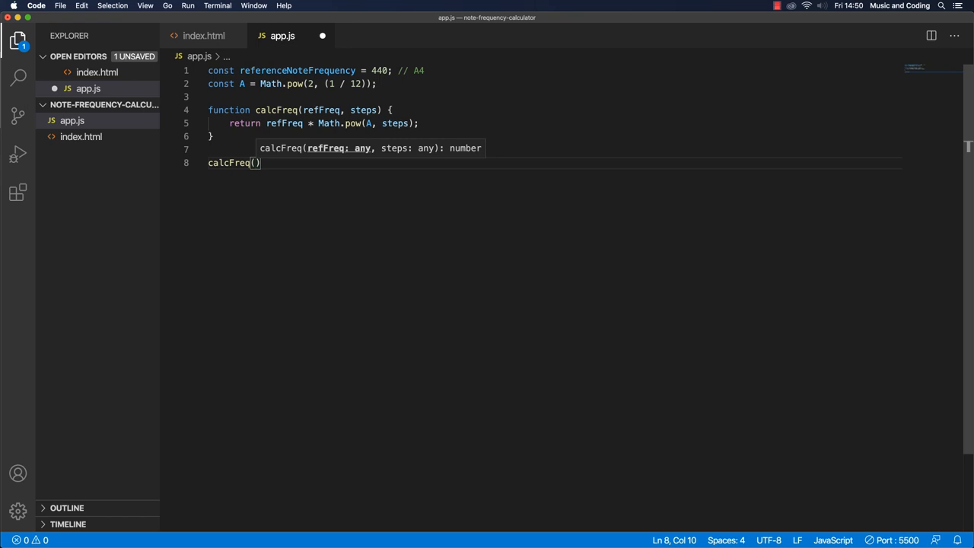
pyautogui.write('referenceNoteFrequency')
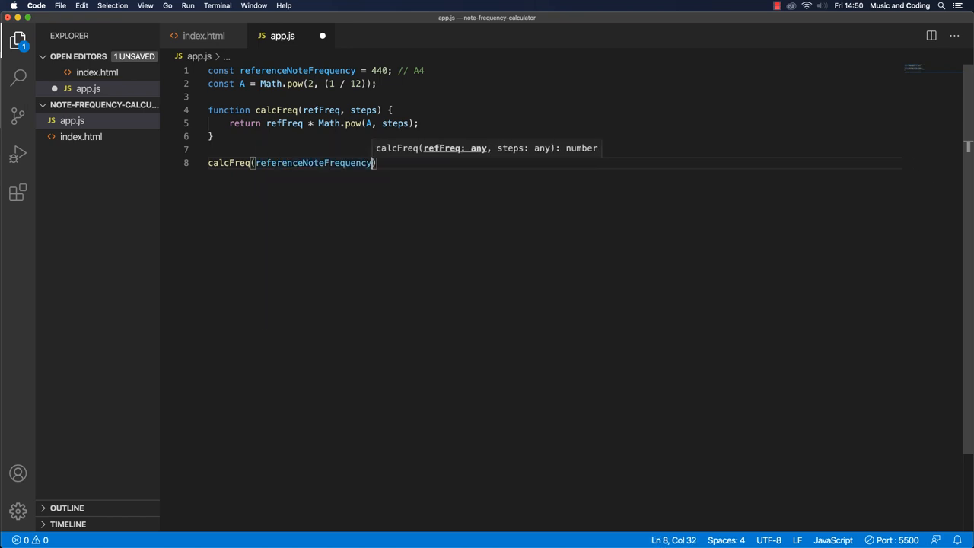
pyautogui.write(',')
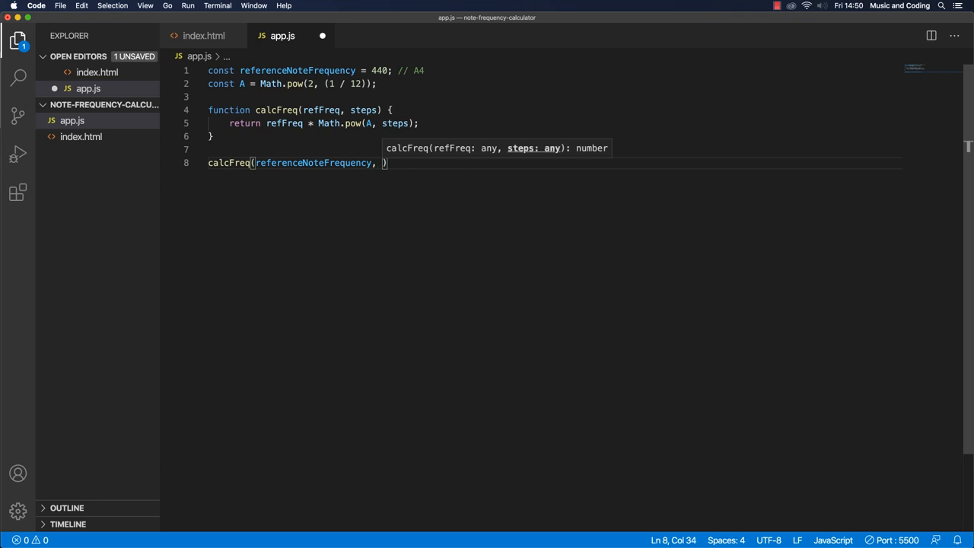
pyautogui.write('12')
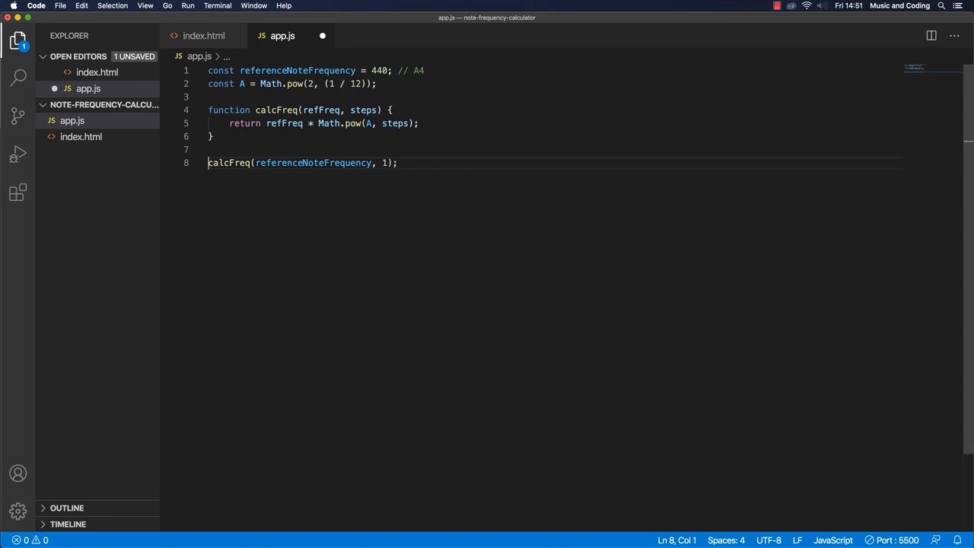
pyautogui.write('console.log(')
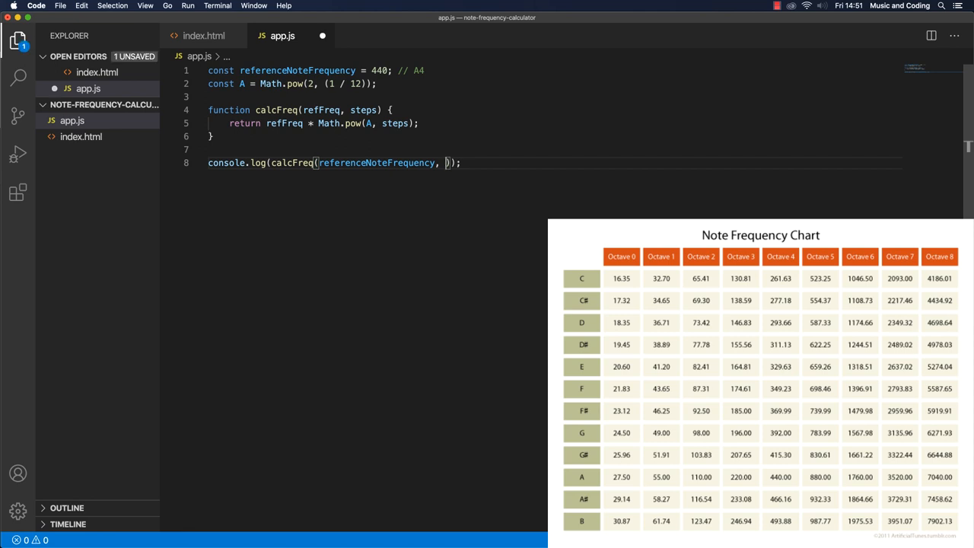
pyautogui.write('-1')
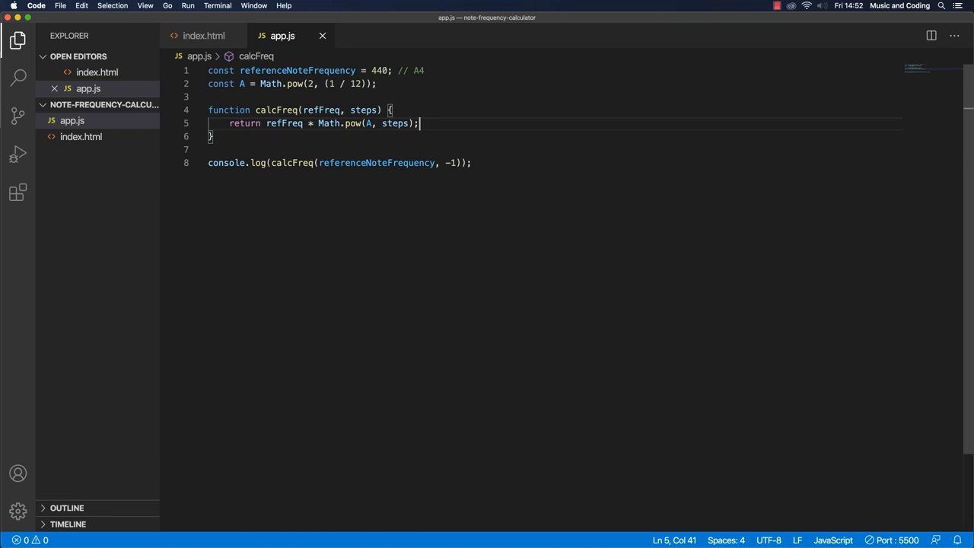
pyautogui.doubleClick(244, 123)
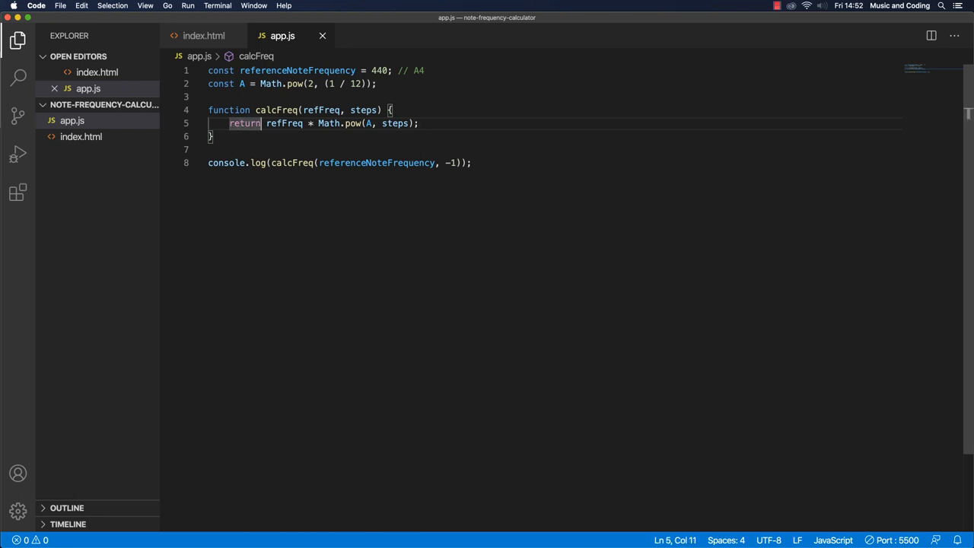
# Round calcFreq's return with .toFixed(6) and log typeof the call on line 8.
pyautogui.doubleClick(321, 110)
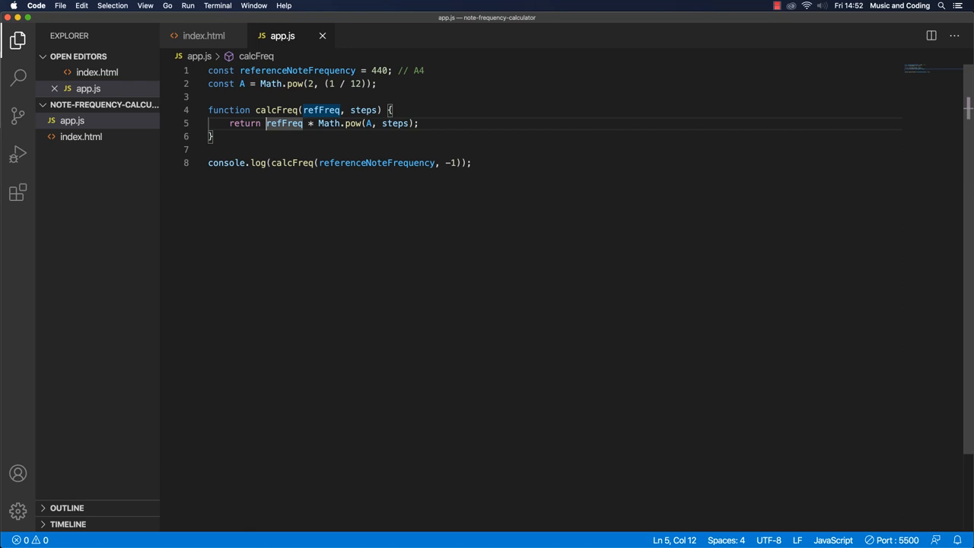
pyautogui.write('(')
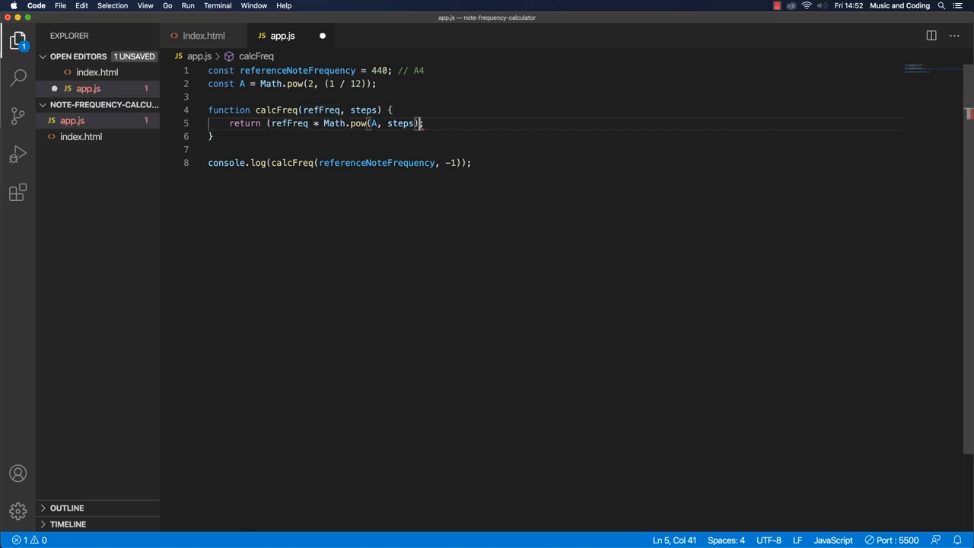
pyautogui.write('.t')
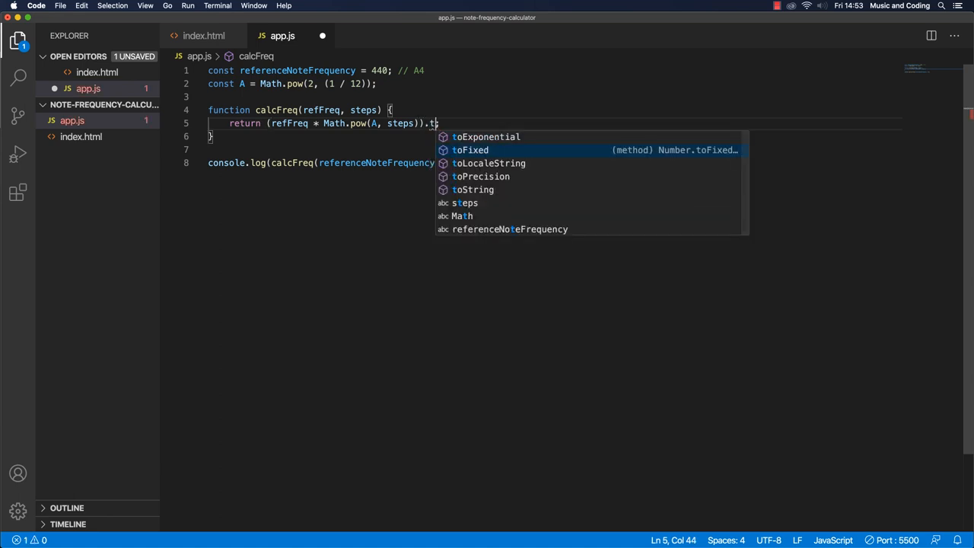
pyautogui.write('oFixed();')
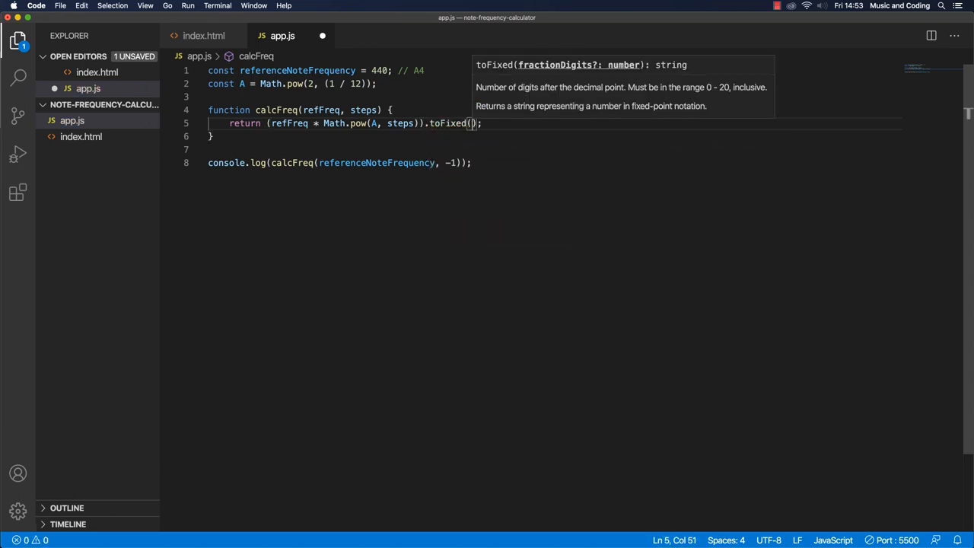
pyautogui.write('6')
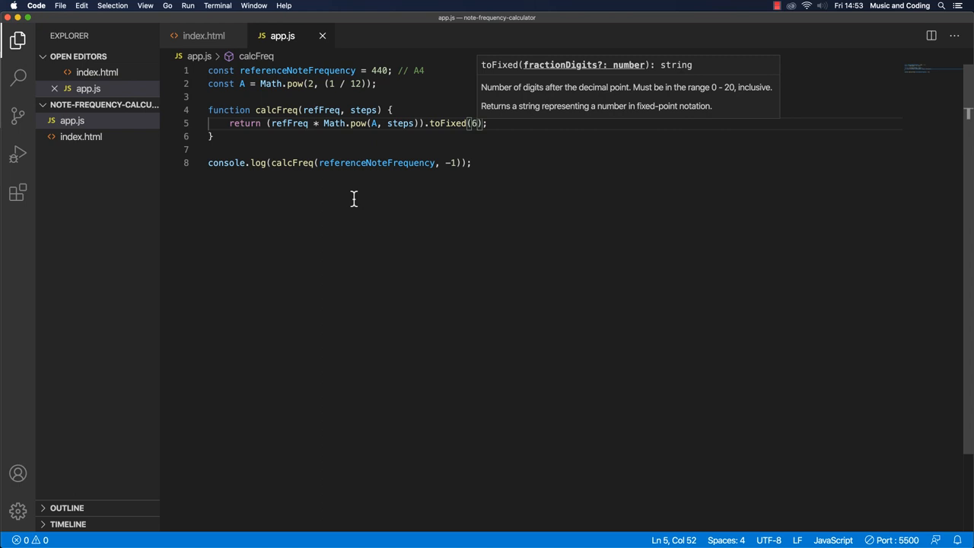
pyautogui.moveTo(350, 172)
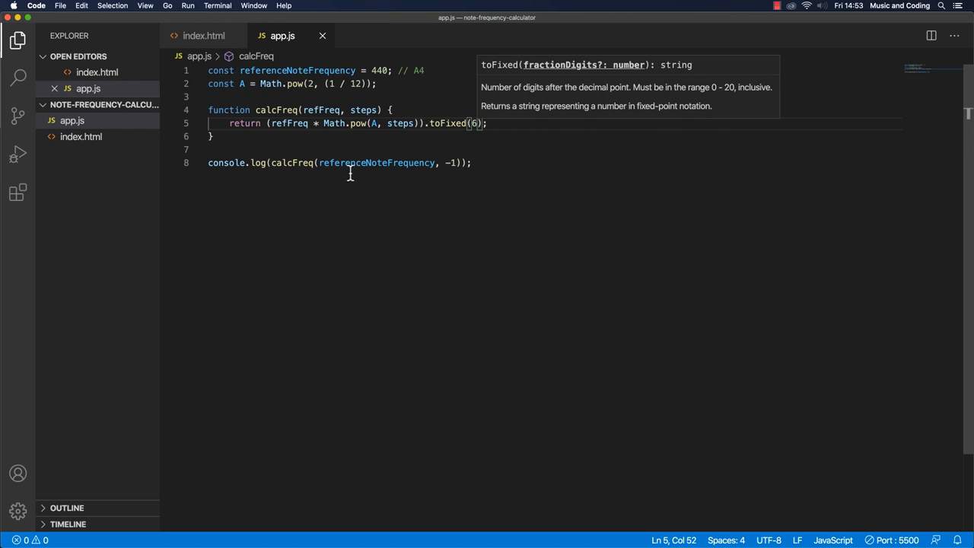
pyautogui.click(271, 162)
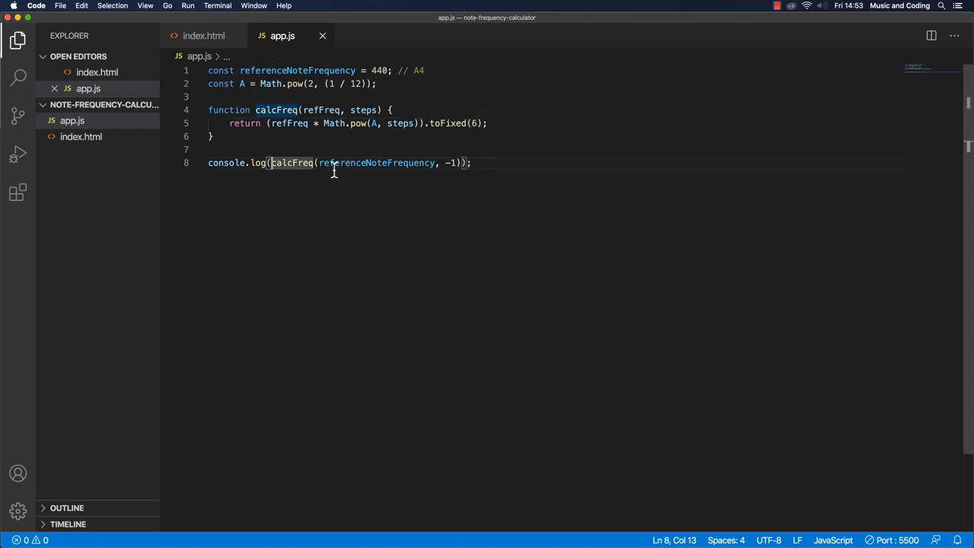
pyautogui.write('typeof')
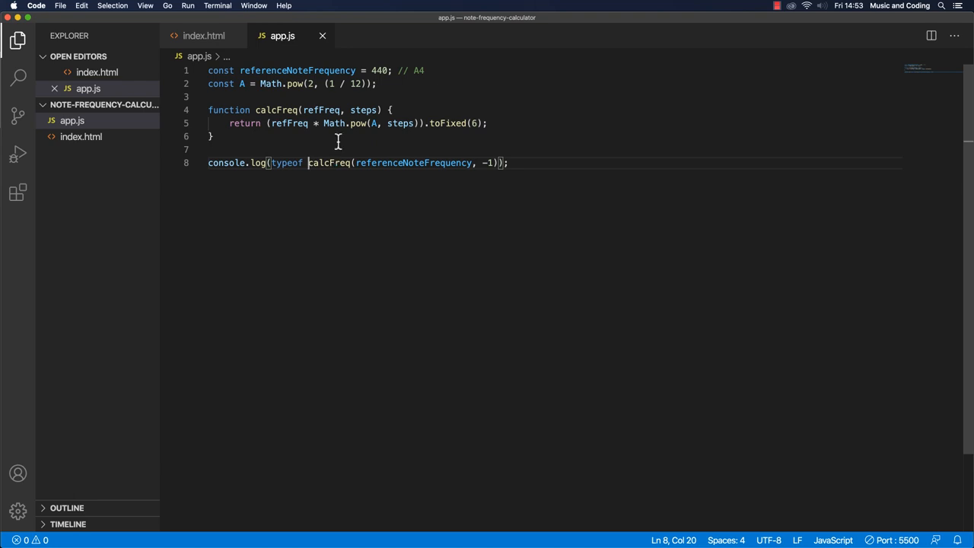
# Switch to Chrome to see the console print 'string' for app.js:8.
pyautogui.press('cmd+tab')
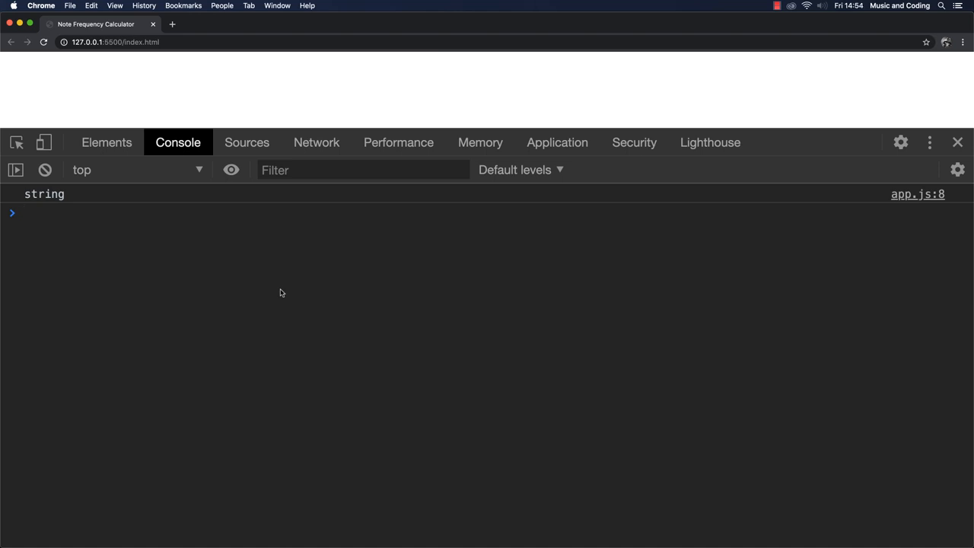
# Evaluate (440).toFixed() in the Chrome console, which returns "440".
pyautogui.write('4')
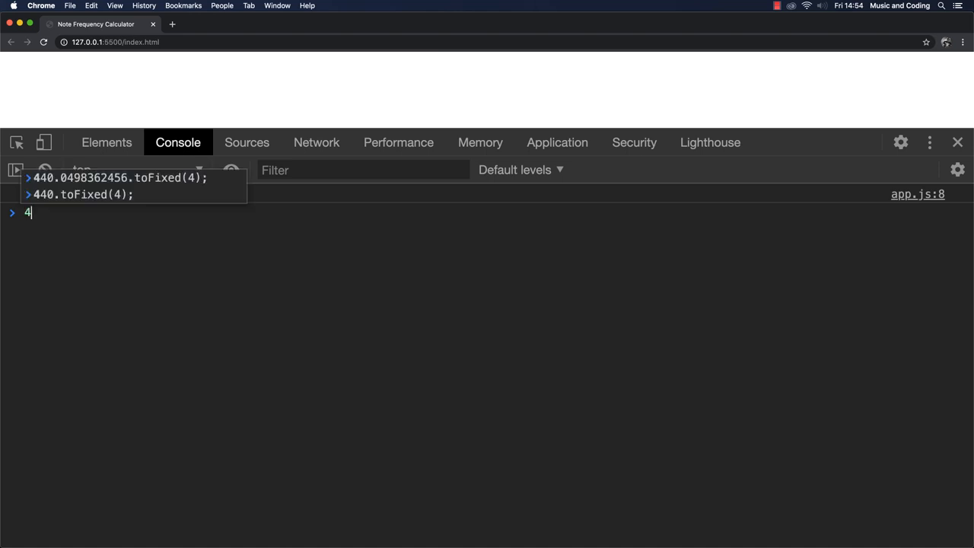
pyautogui.write('40')
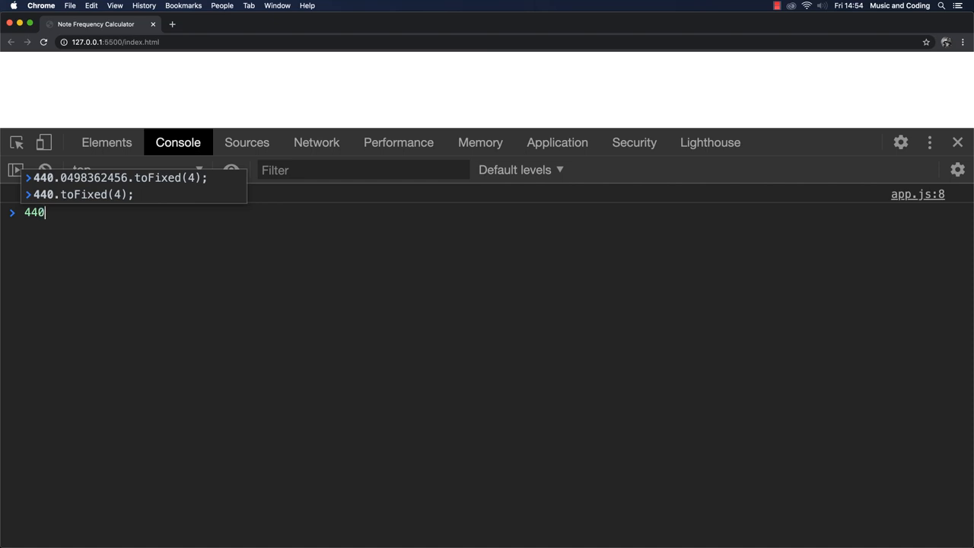
pyautogui.write('.toFixed(')
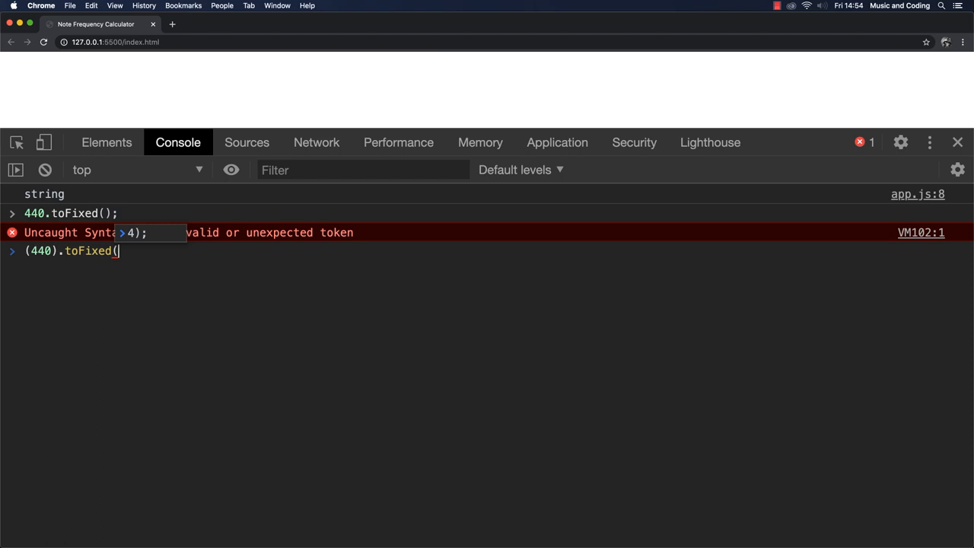
pyautogui.press('Enter')
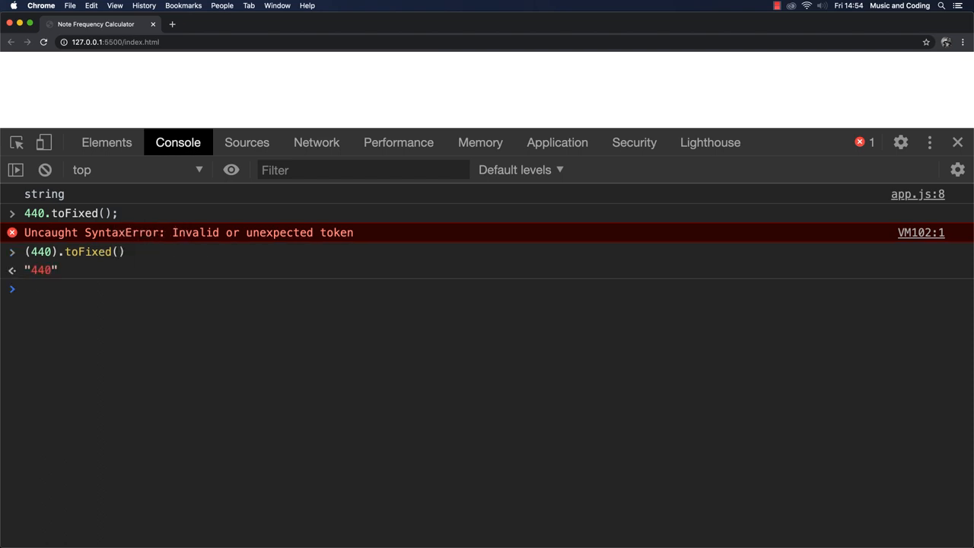
# Evaluate 46583.543.toFixed() in the console, which returns "46584".
pyautogui.write('46583.543')
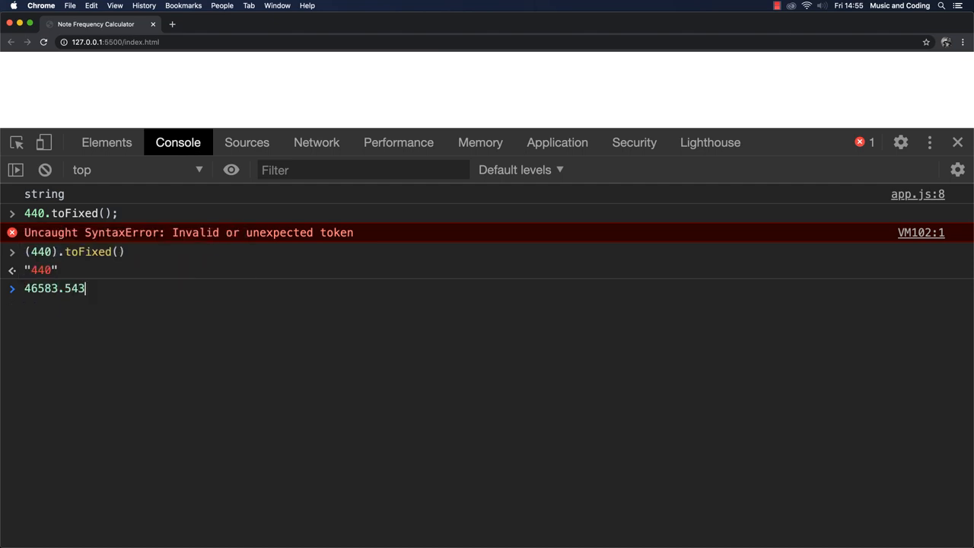
pyautogui.write('.')
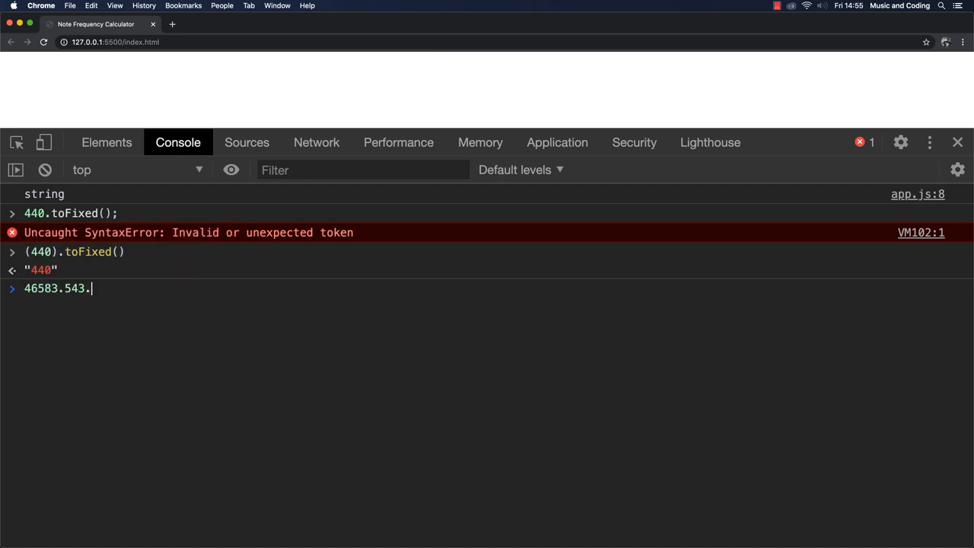
pyautogui.write('toFixed(')
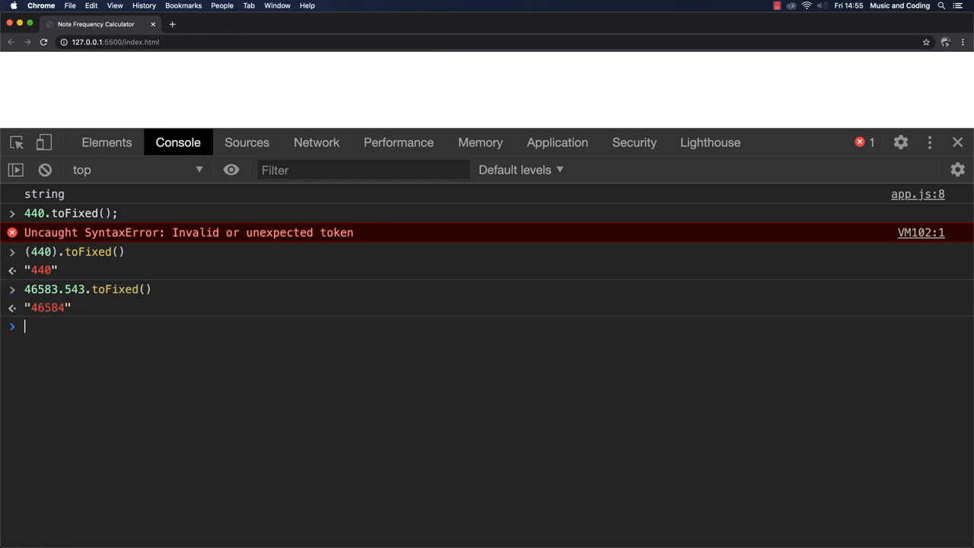
pyautogui.write('46583.543.toFixed(')
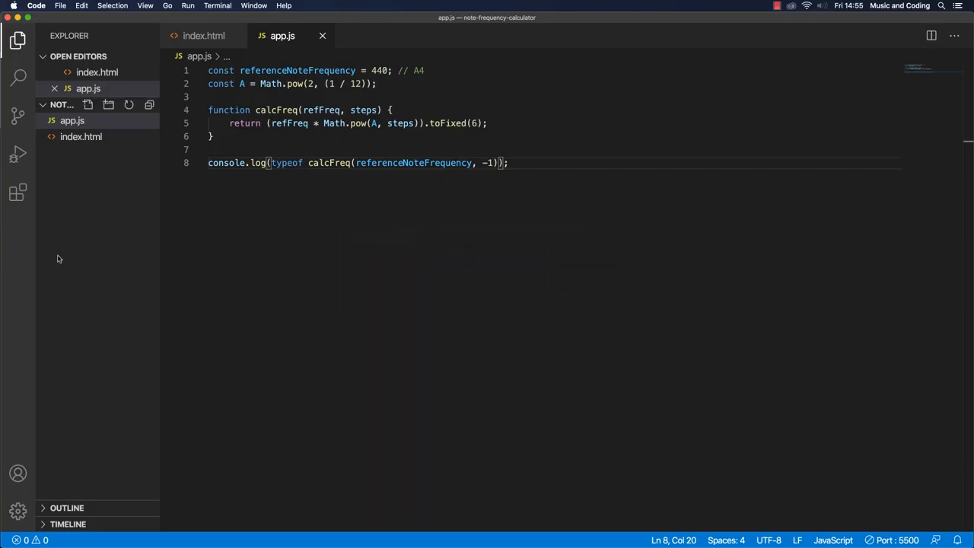
# Add let result = refFreq * Math.pow(A, steps); inside calcFreq.
pyautogui.click(390, 110)
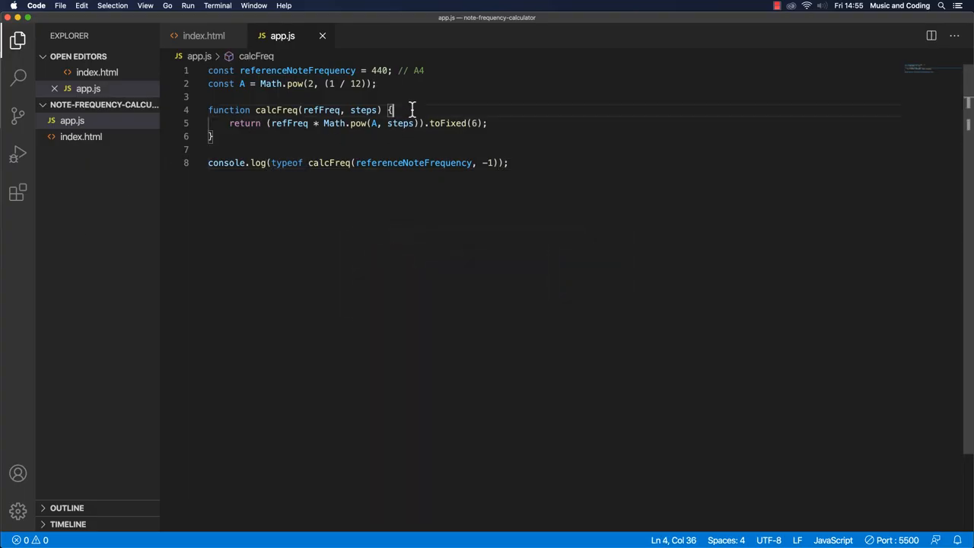
pyautogui.write('let')
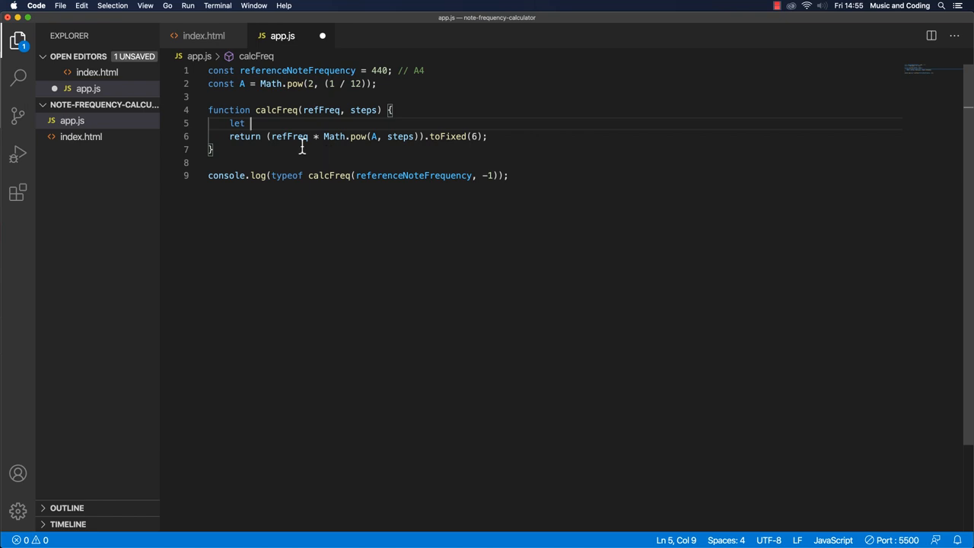
pyautogui.write('resu')
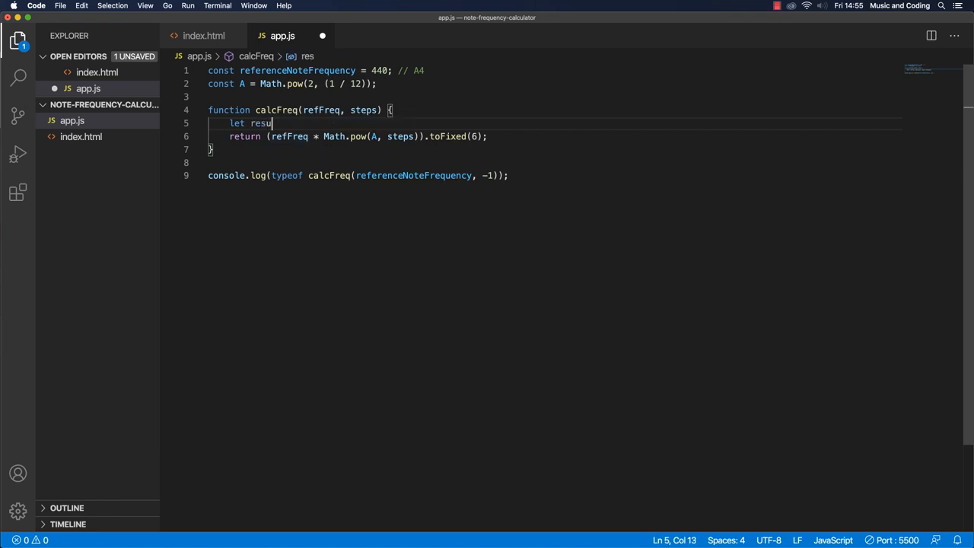
pyautogui.write('lt =')
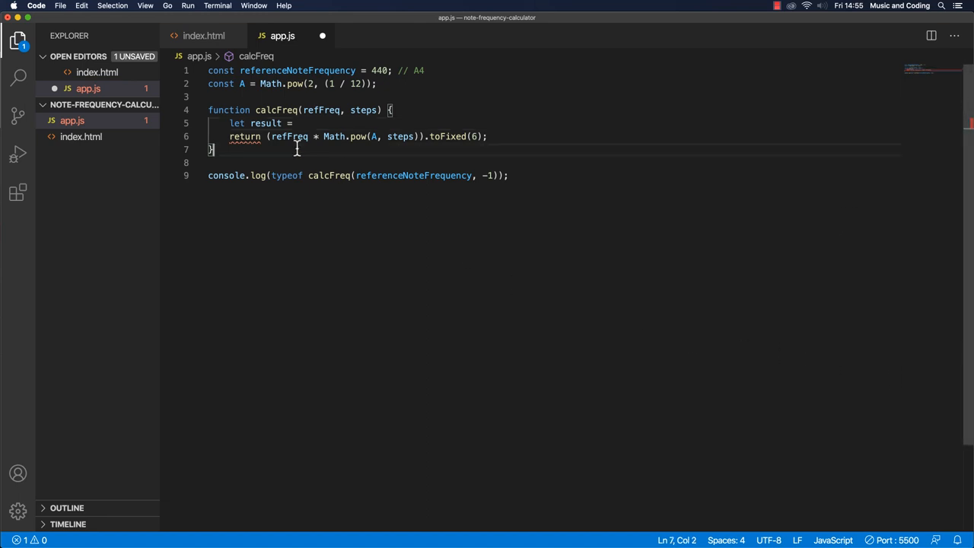
# Change calcFreq's return to (result).toFixed(4);.
pyautogui.moveTo(272, 137); pyautogui.dragTo(388, 136)
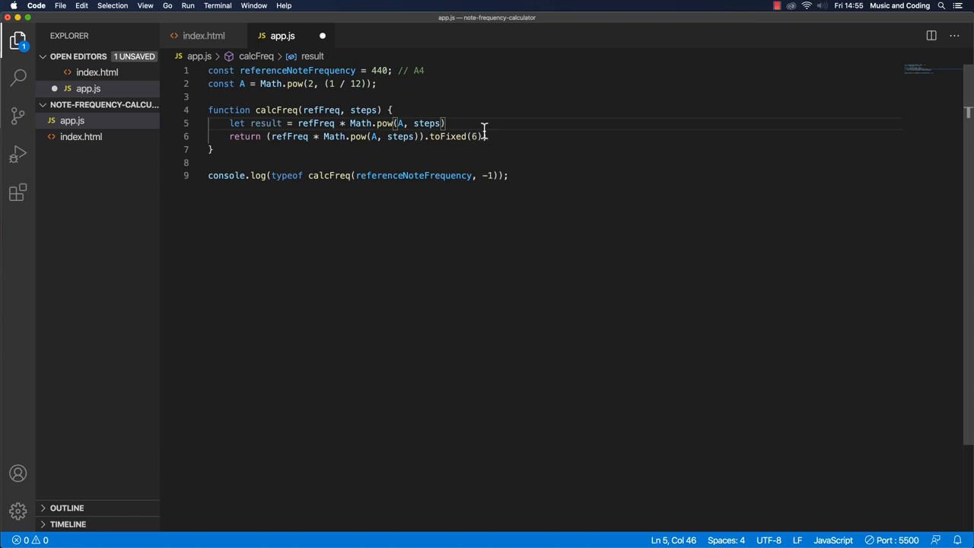
pyautogui.moveTo(449, 136)
pyautogui.write(';')
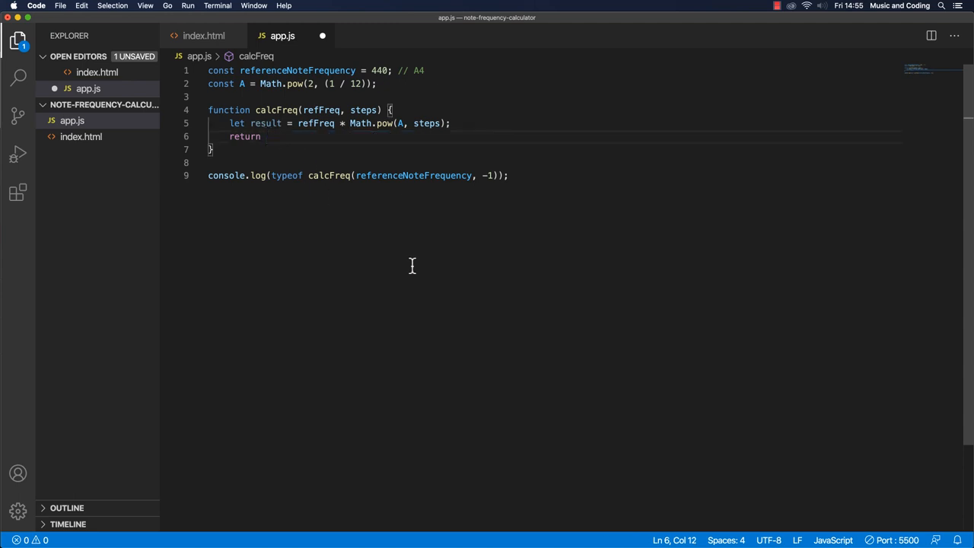
pyautogui.moveTo(798, 280)
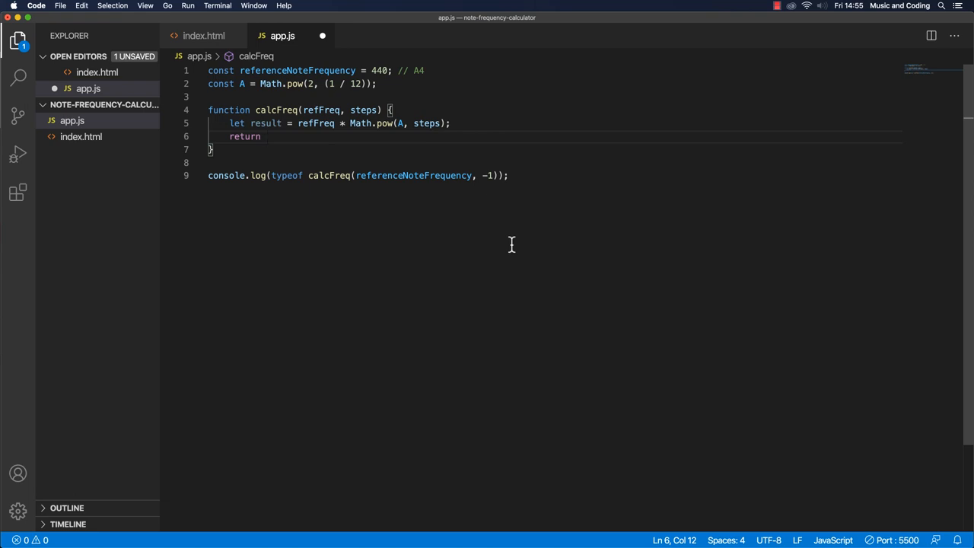
pyautogui.write('(r')
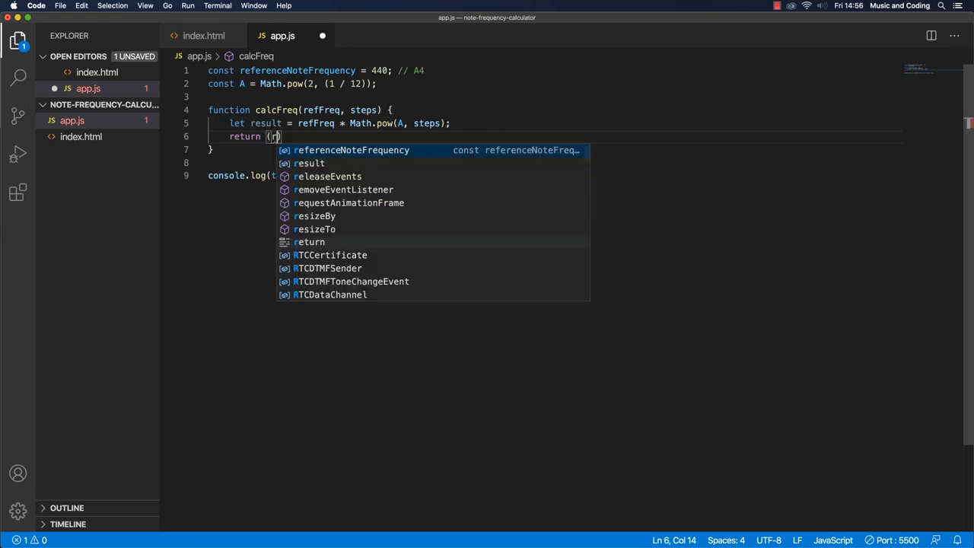
pyautogui.write('esult')
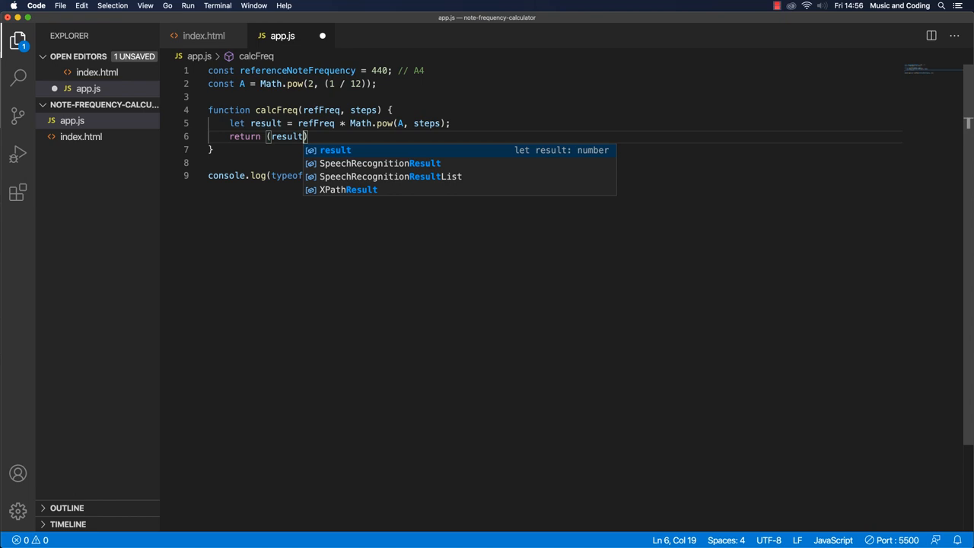
pyautogui.write('.')
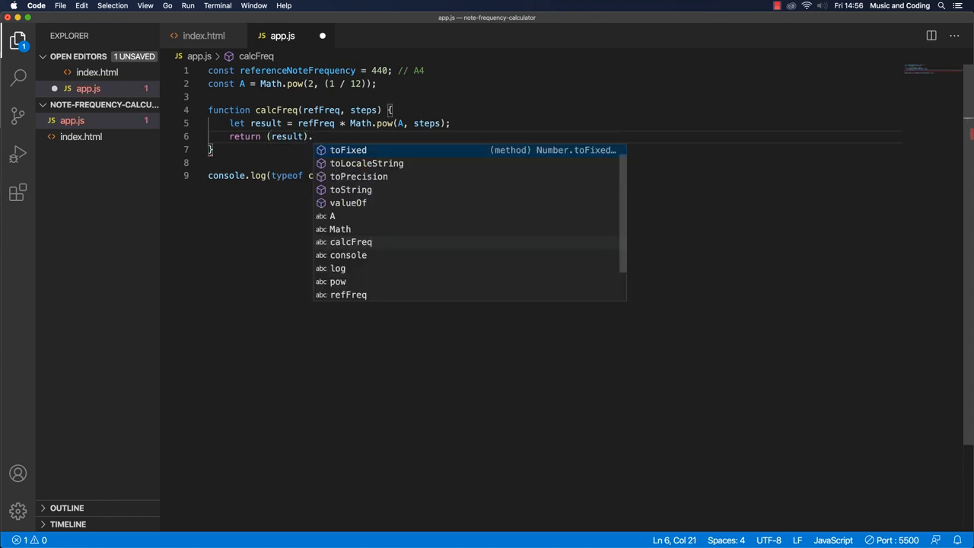
pyautogui.write('toFixed(')
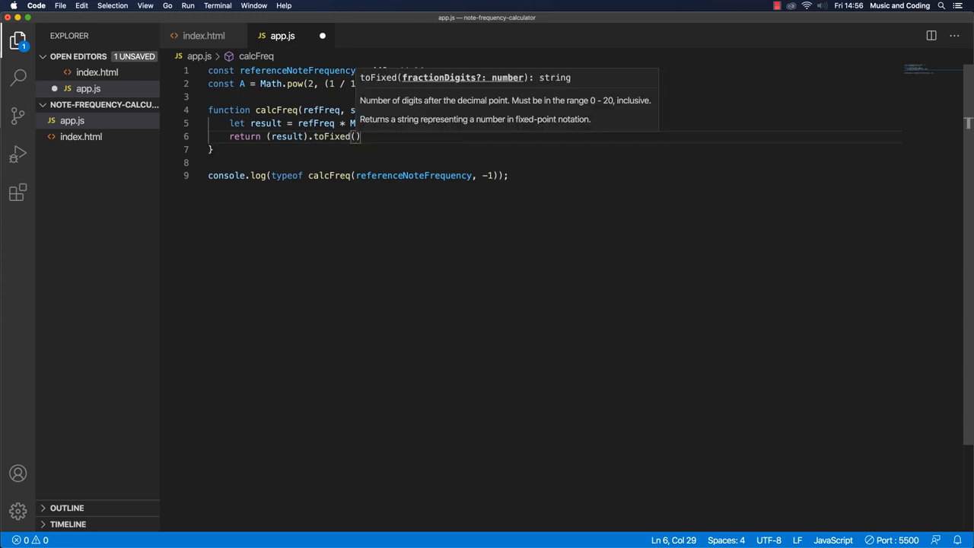
pyautogui.write('4')
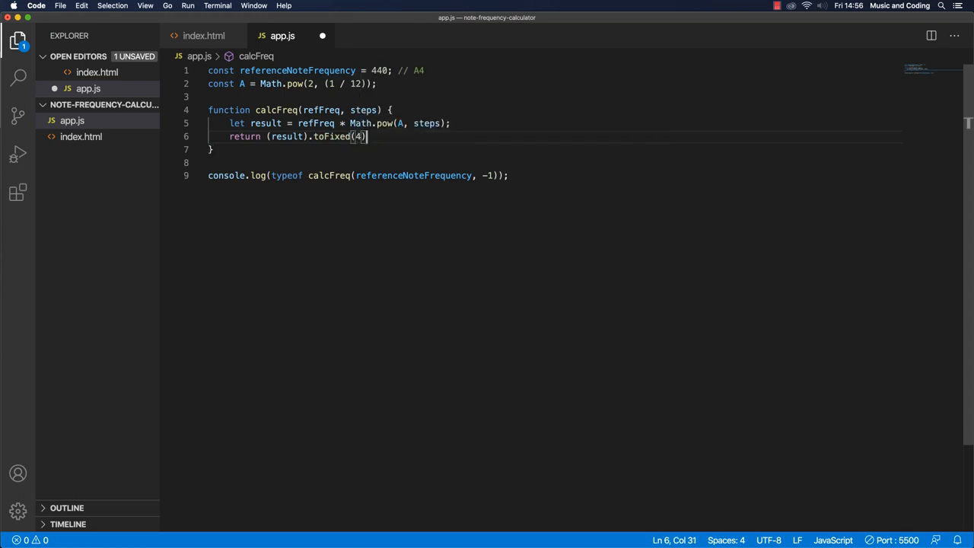
pyautogui.write(';')
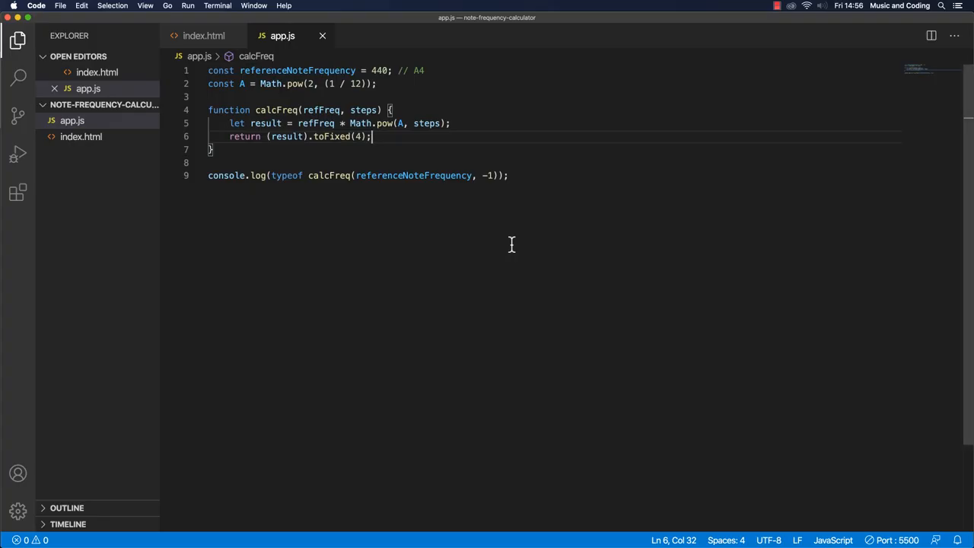
# Select the word typeof in the console.log line to remove the type check.
pyautogui.doubleClick(287, 175)
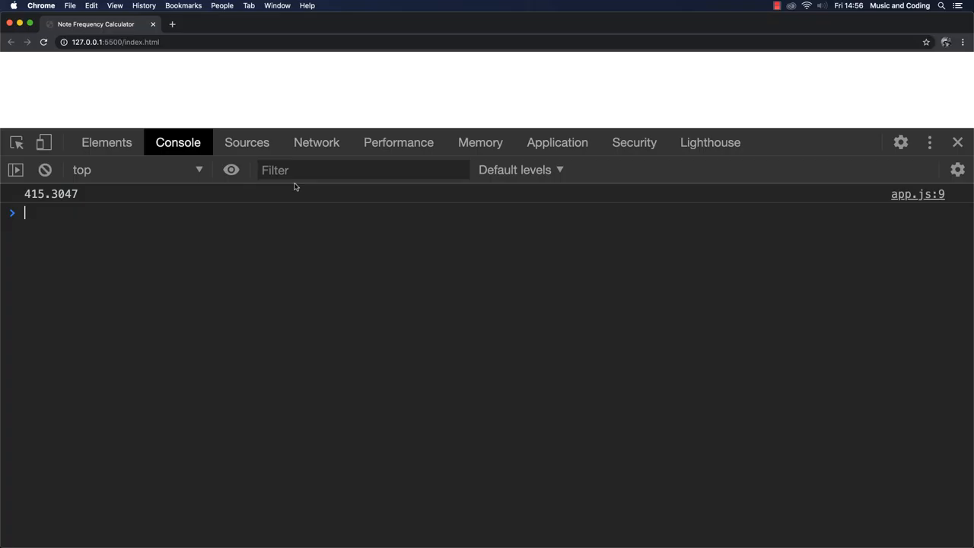
pyautogui.moveTo(75, 241)
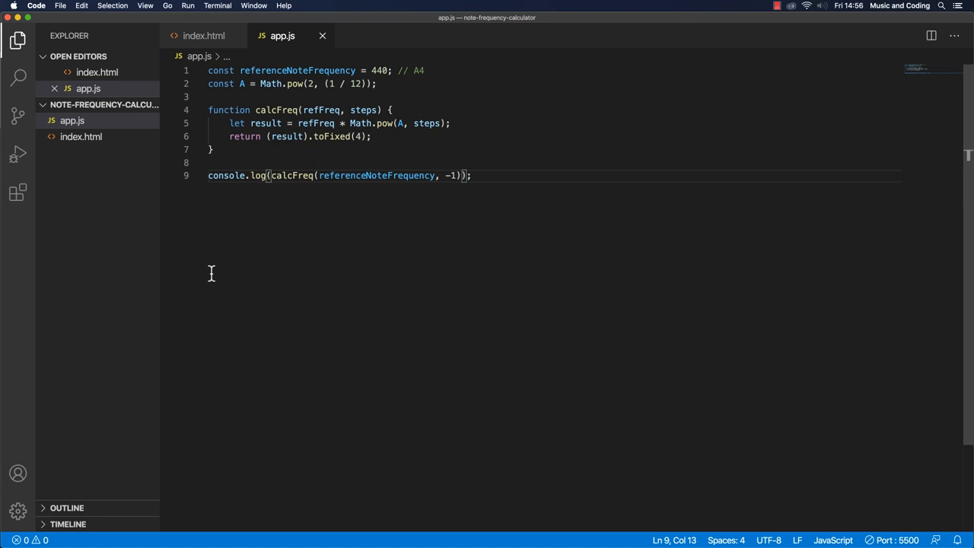
pyautogui.moveTo(228, 268)
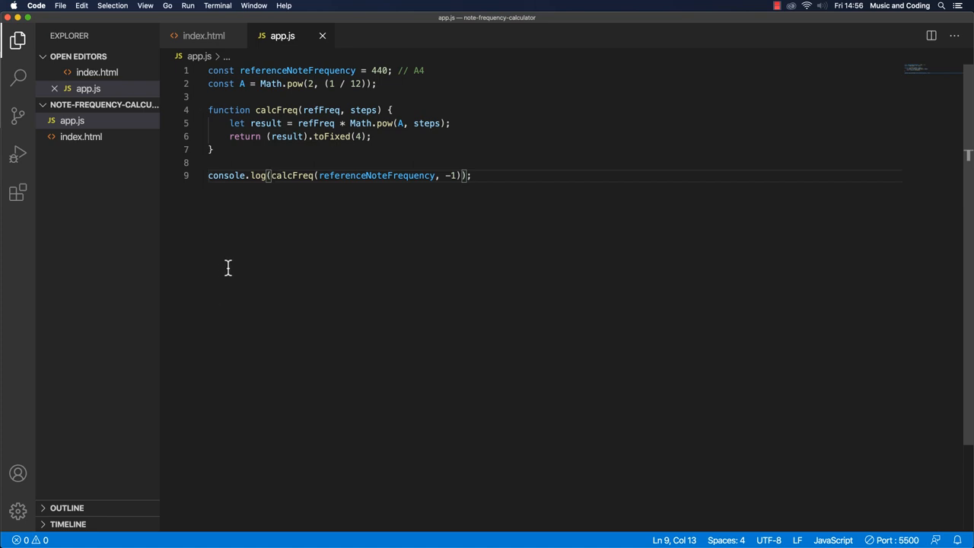
pyautogui.moveTo(211, 278)
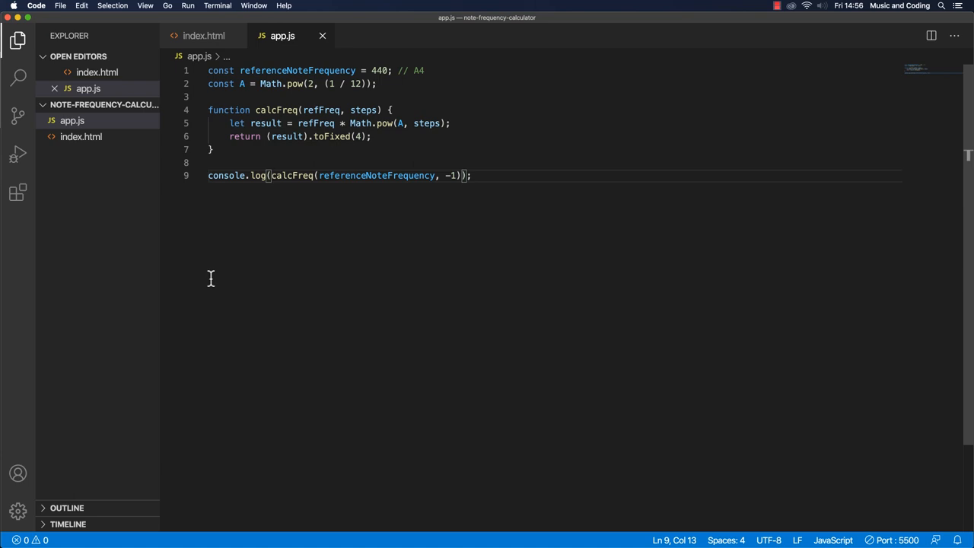
pyautogui.moveTo(282, 283)
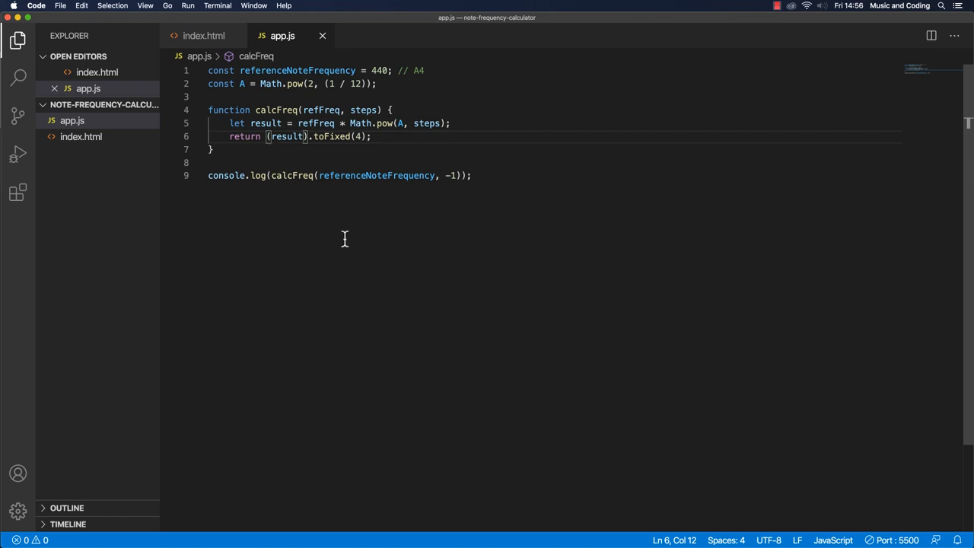
# Prefix (result).toFixed(4) with a unary + in calcFreq and edit typeof in console.log.
pyautogui.write('+')
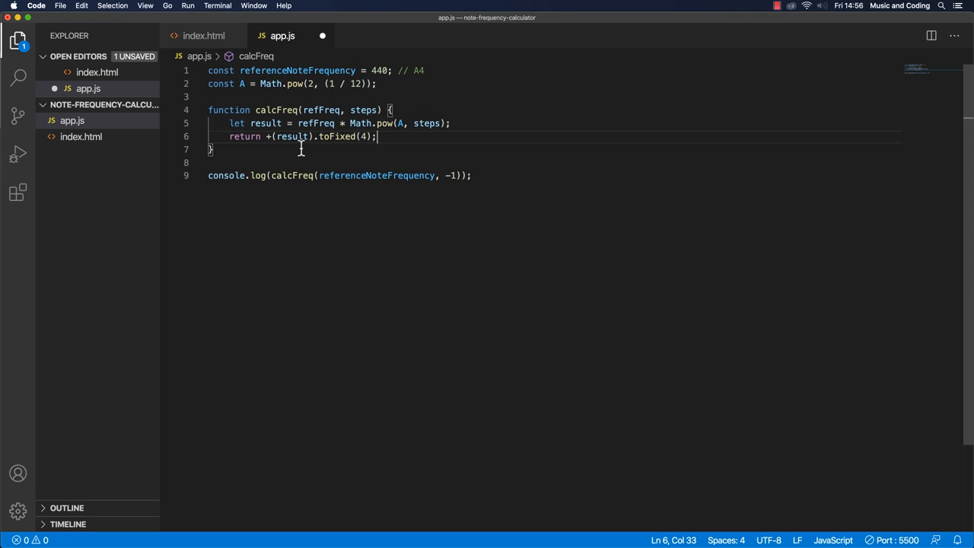
pyautogui.doubleClick(268, 136)
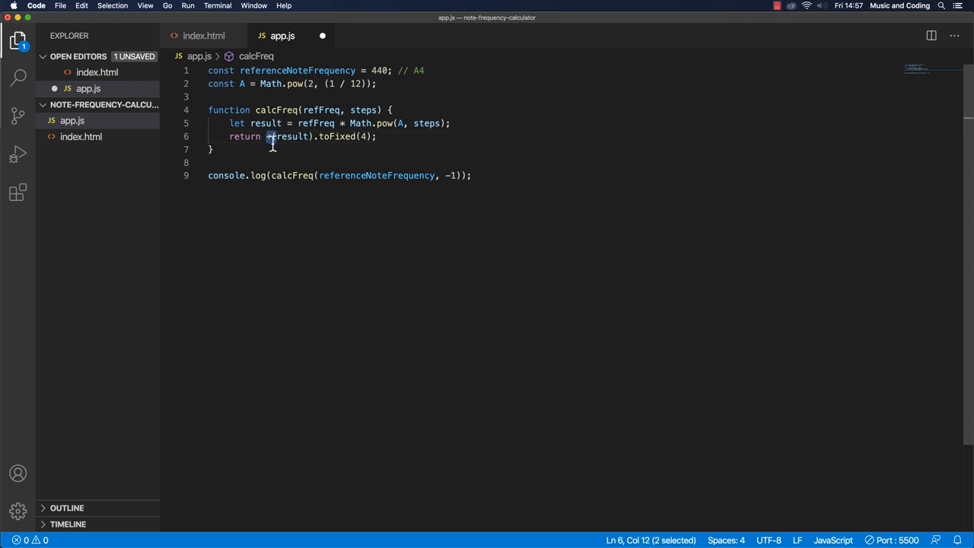
pyautogui.write('(')
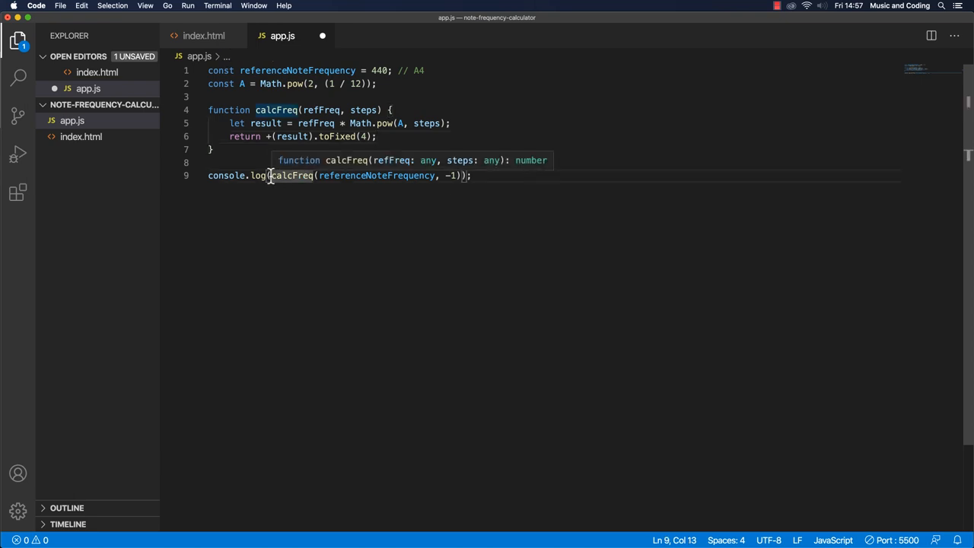
pyautogui.write('typeof')
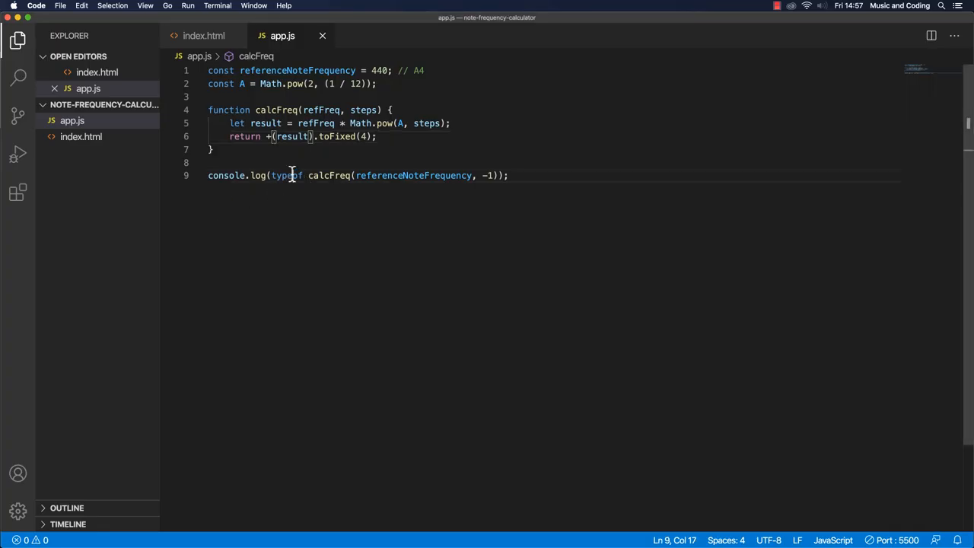
pyautogui.doubleClick(287, 175)
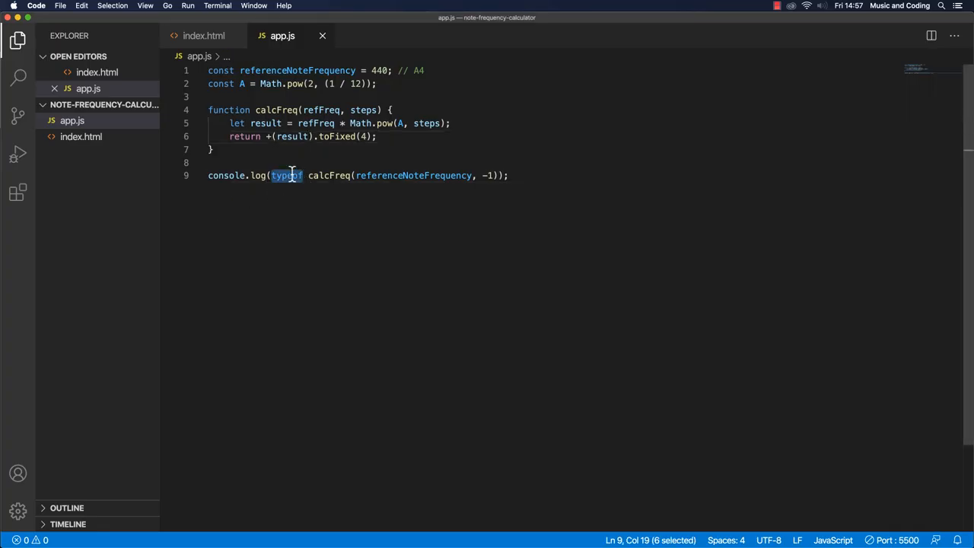
pyautogui.press('Delete')
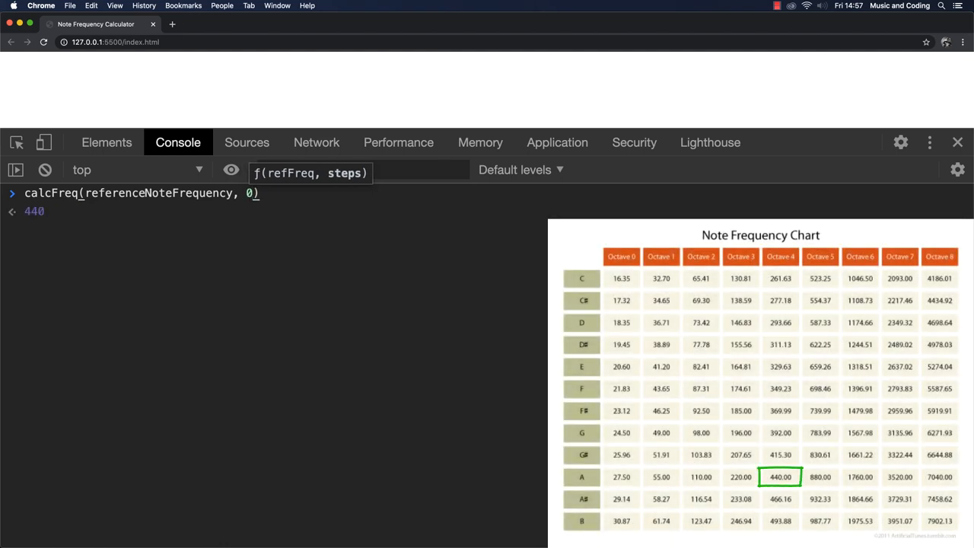
# Run calcFreq for steps 1, 3, 6, -1, -4, -8 and -24, comparing against the chart.
pyautogui.write('1')
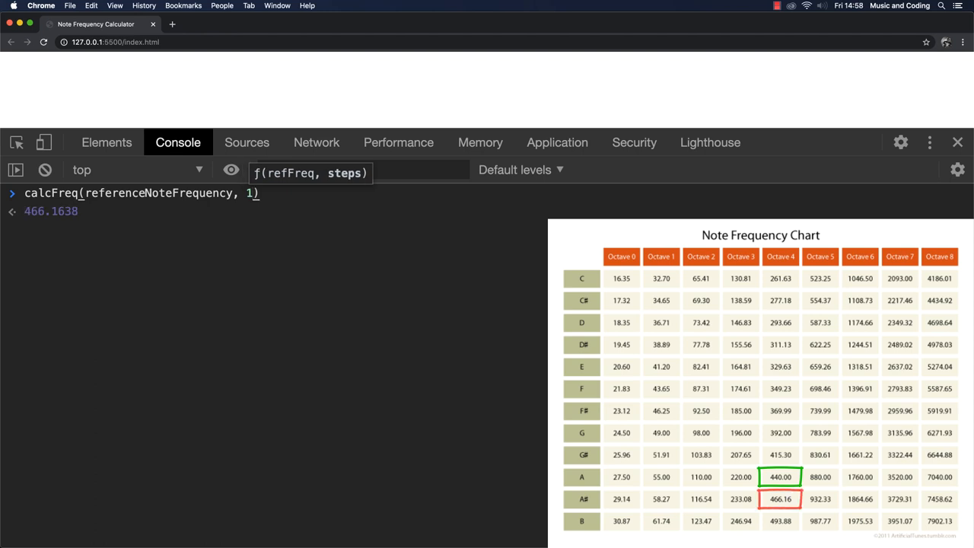
pyautogui.write('2')
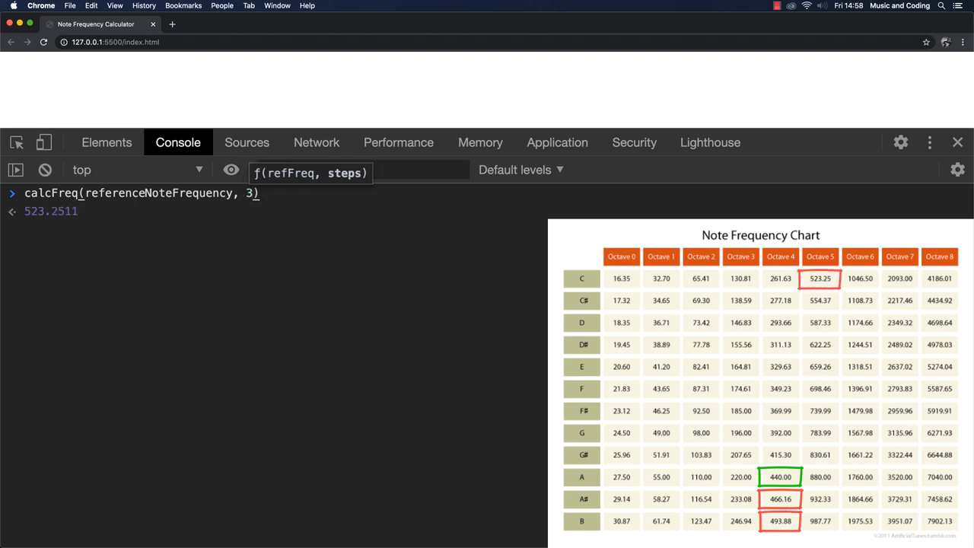
pyautogui.write('6')
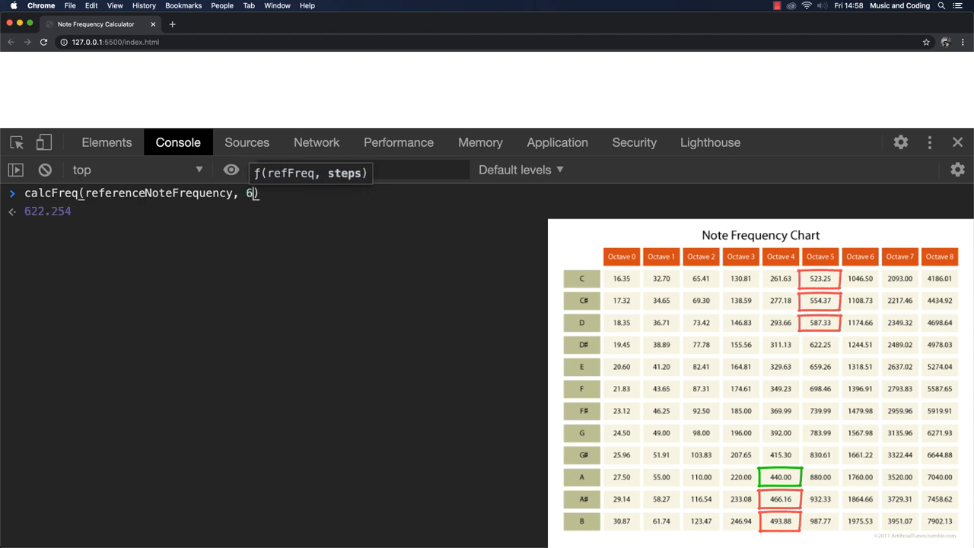
pyautogui.press('Backspace')
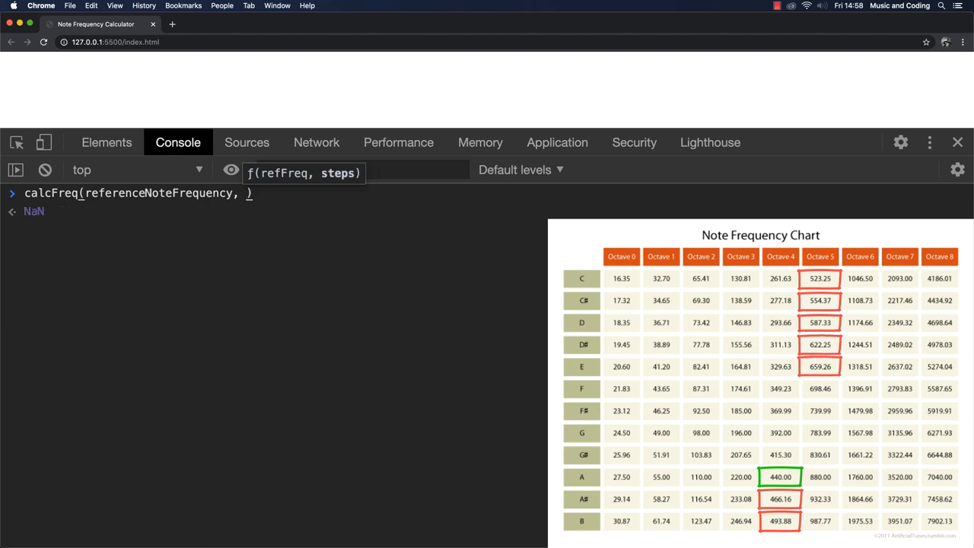
pyautogui.write('-1)')
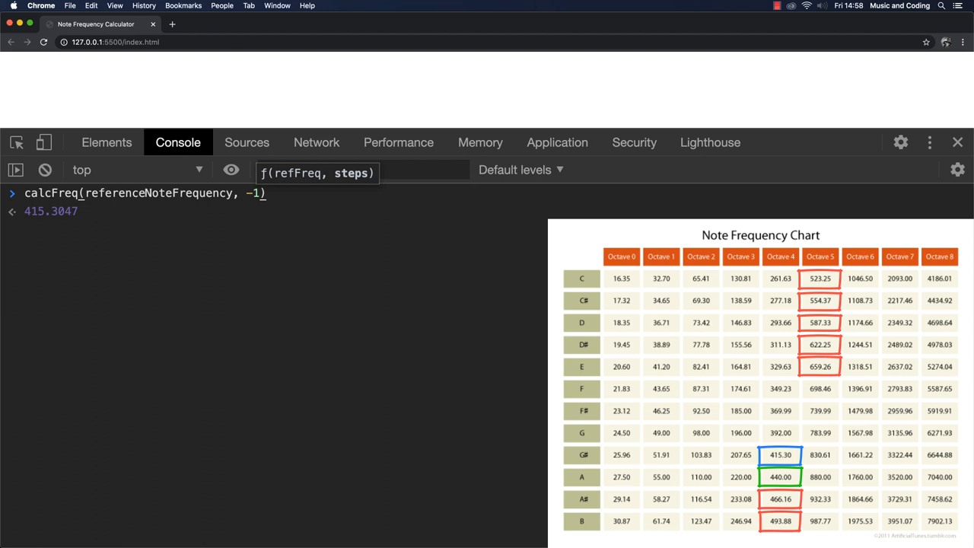
pyautogui.press('Backspace')
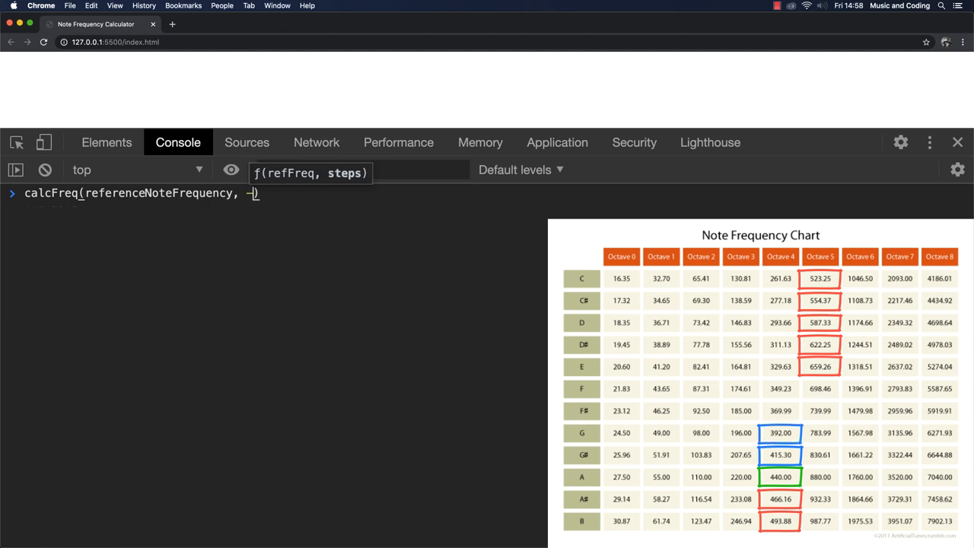
pyautogui.press('Enter')
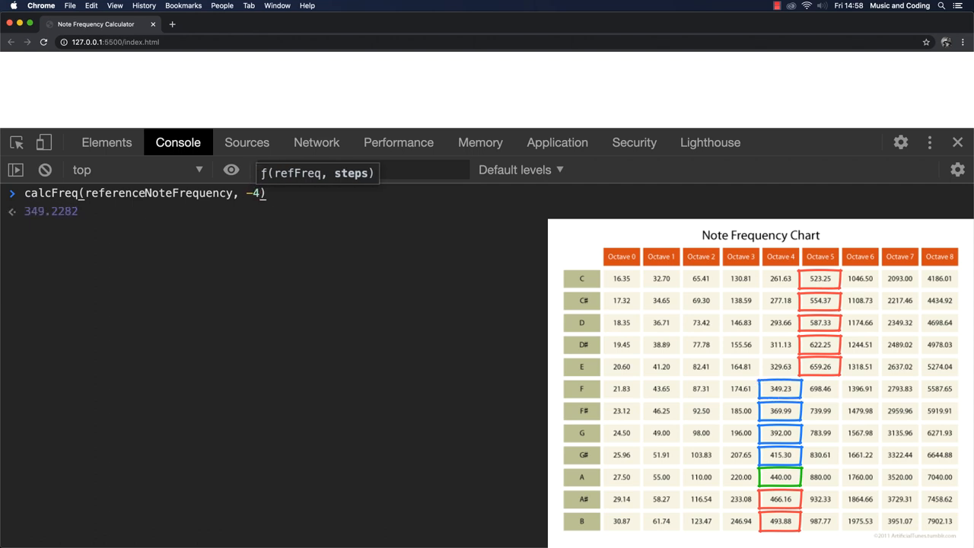
pyautogui.press('Backspace')
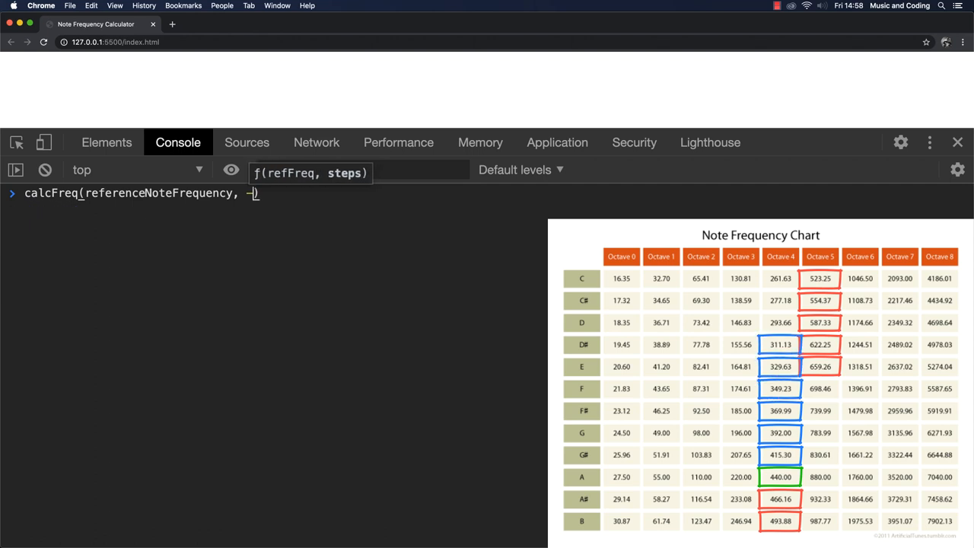
pyautogui.write('8')
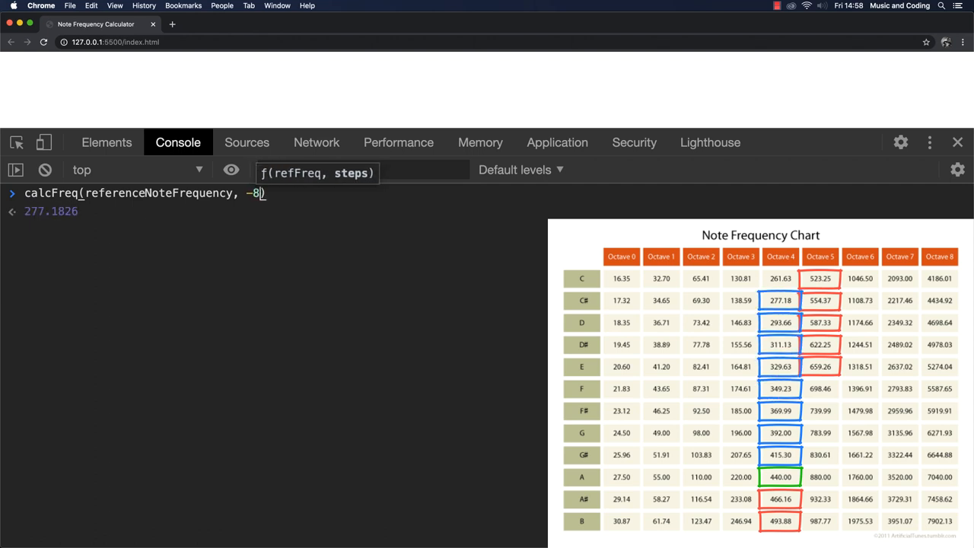
pyautogui.press('Backspace')
pyautogui.write('24')
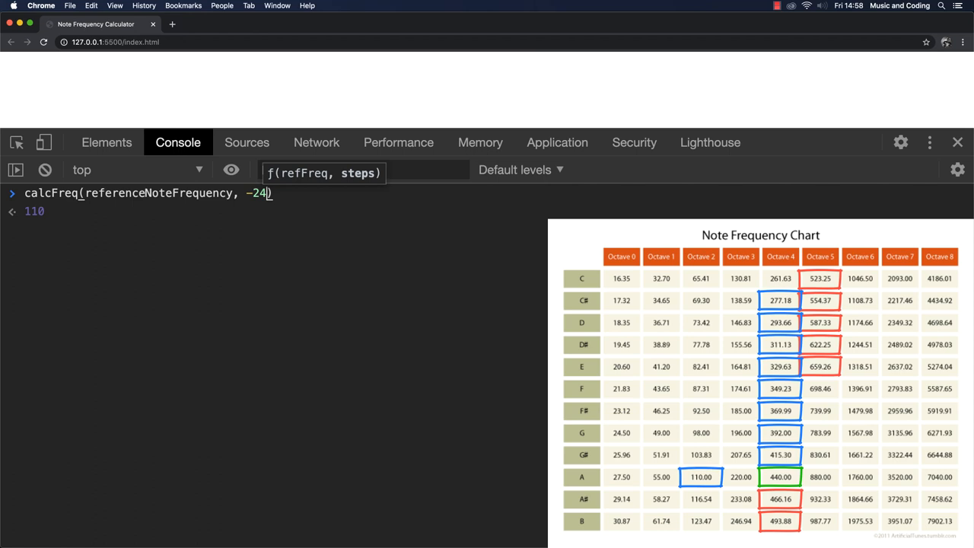
pyautogui.press('Enter')
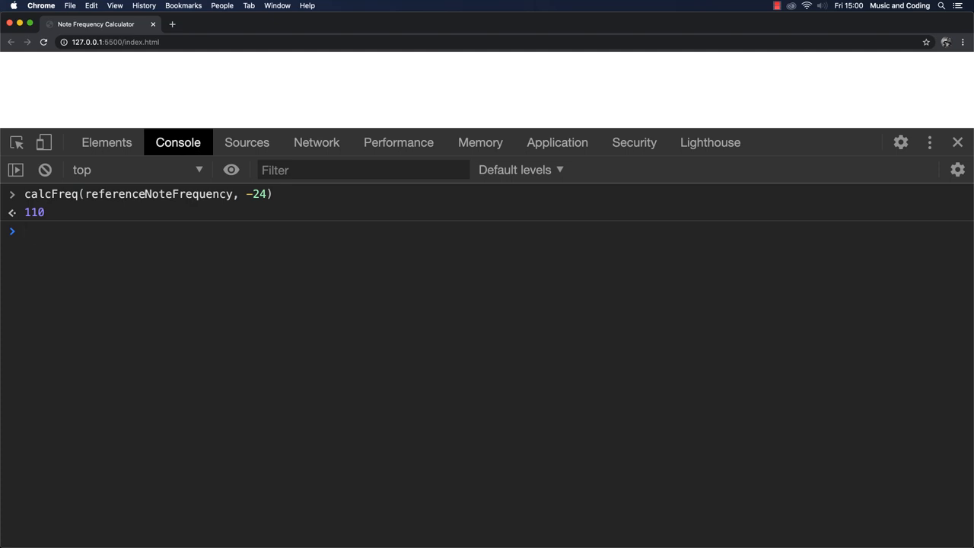
# Enter calculateNoteFreq(startNote, endNote); at the console prompt and select each argument name.
pyautogui.write('calculateN')
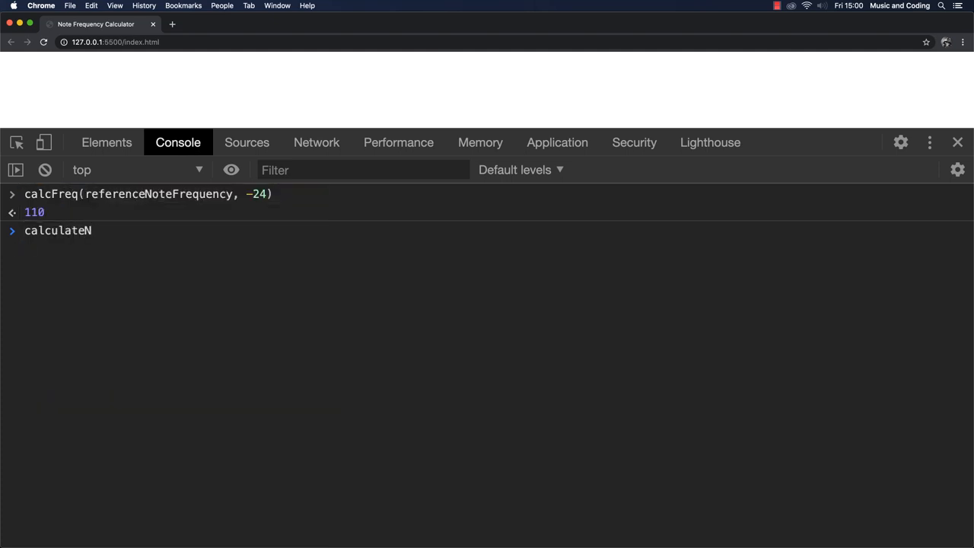
pyautogui.write('oteFreq(')
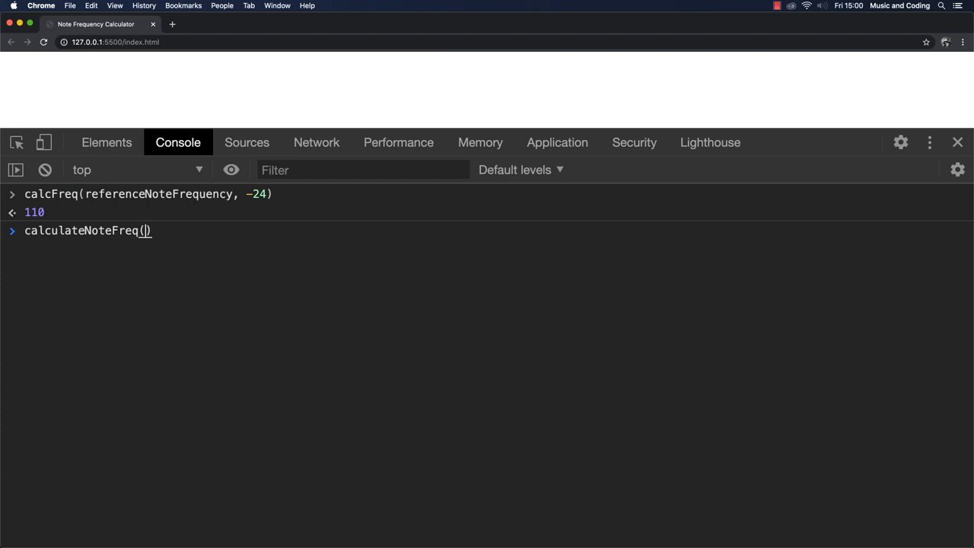
pyautogui.write('startNote,')
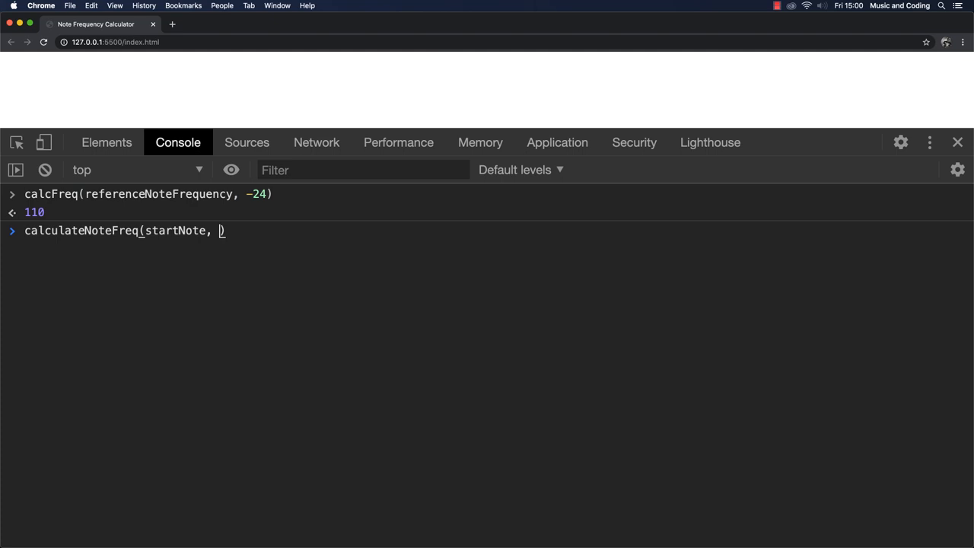
pyautogui.write('endNote')
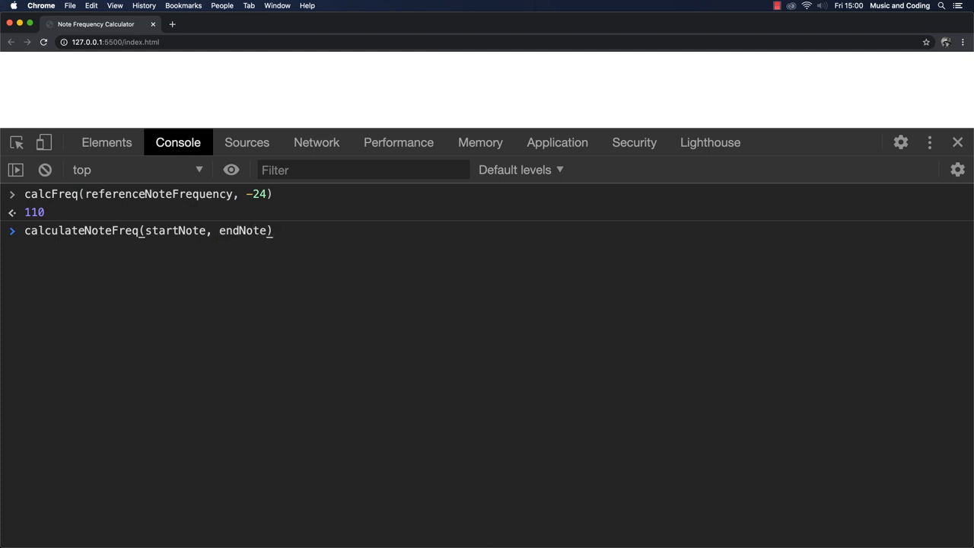
pyautogui.write(';')
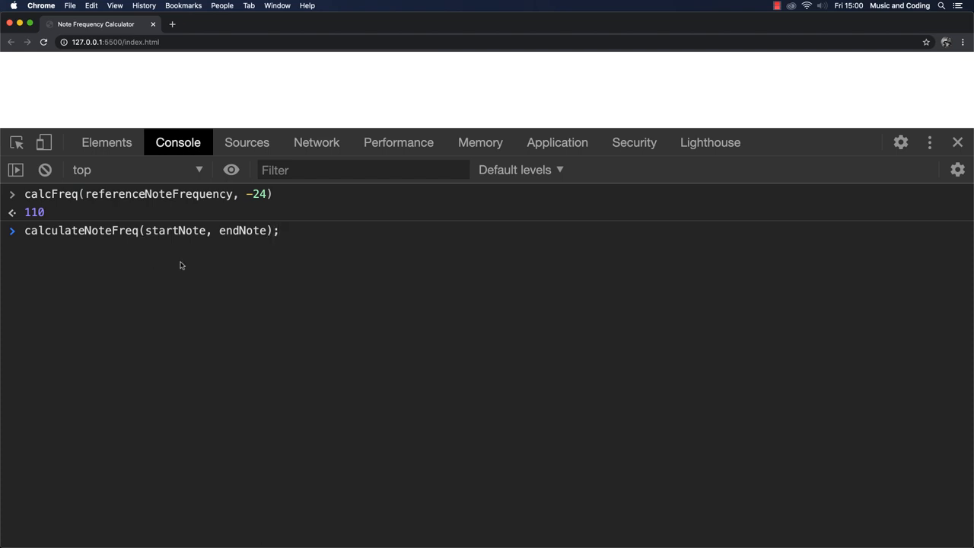
pyautogui.doubleClick(175, 230)
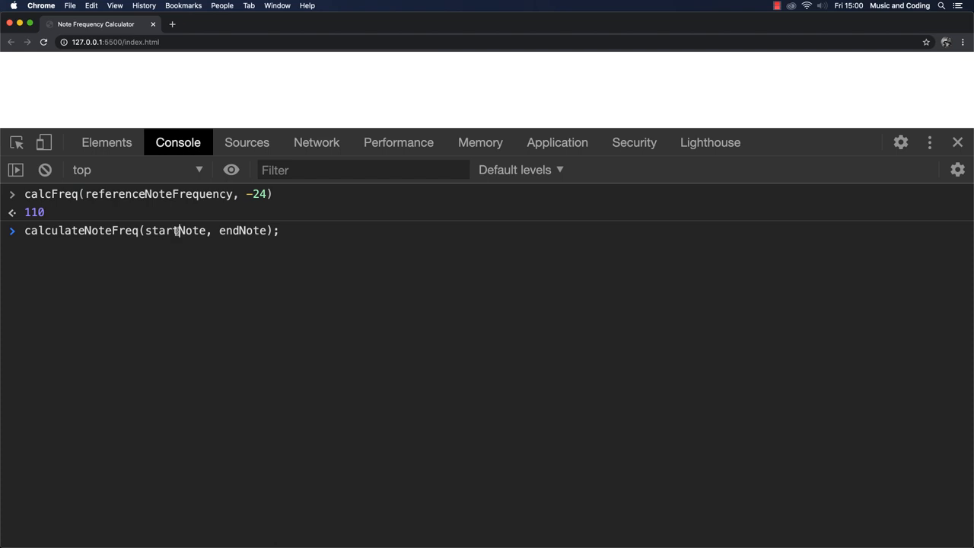
pyautogui.doubleClick(243, 230)
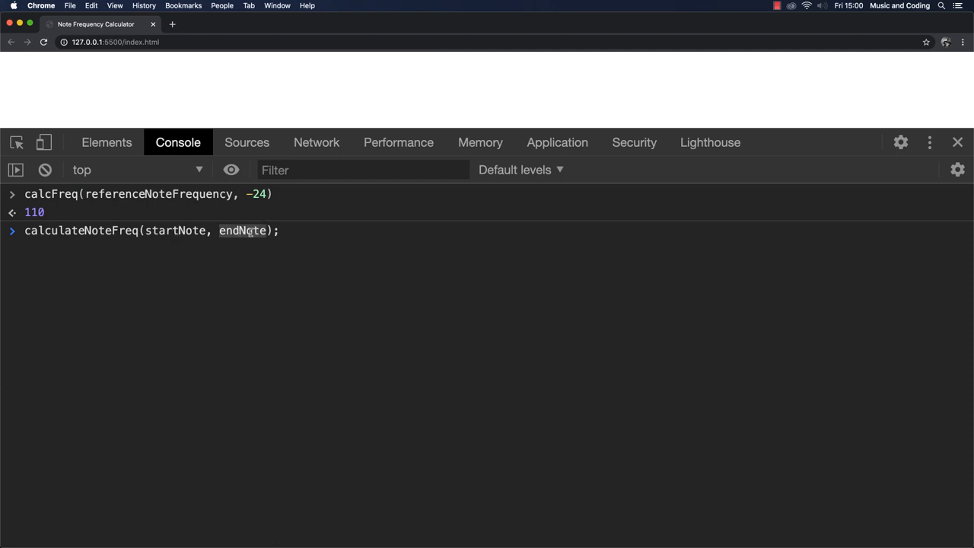